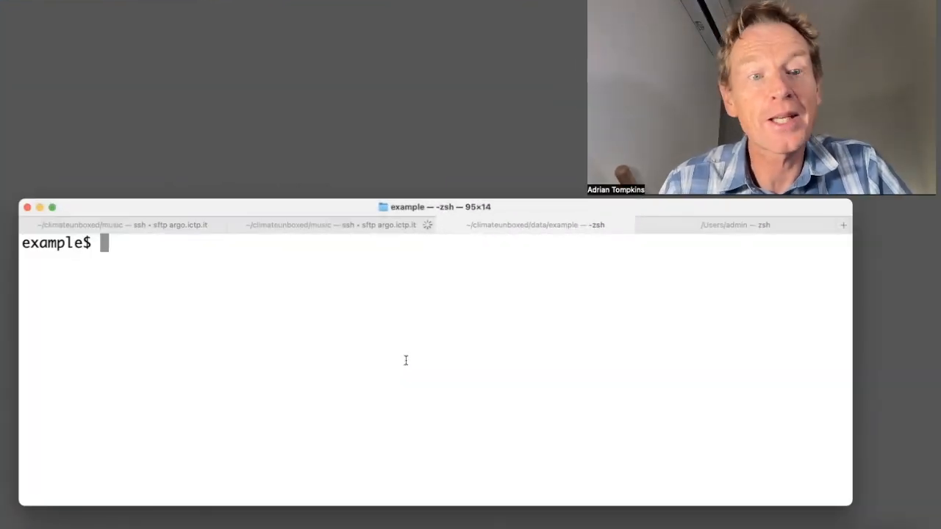
List the .nc files with ls -ltr and show the t2m.nc header with ncdump -h.
text(ls -ltr)
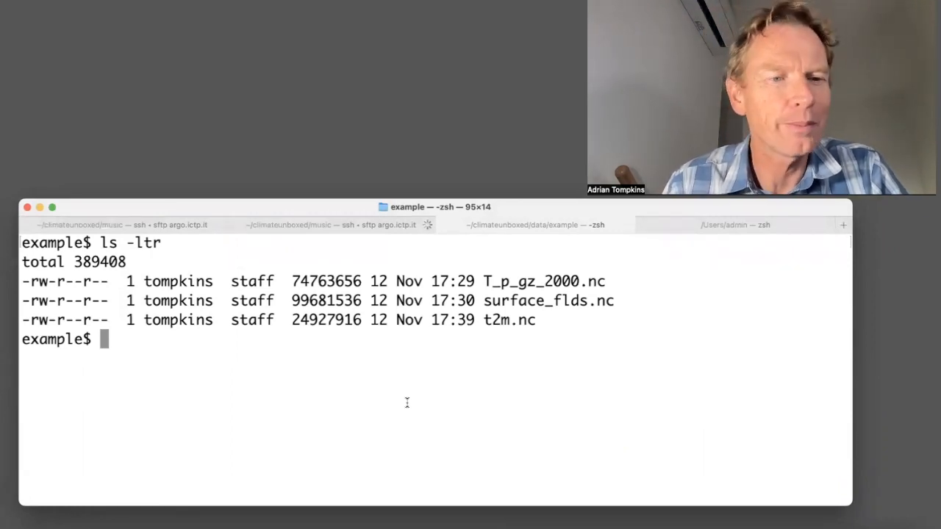
text(ls -ltr)
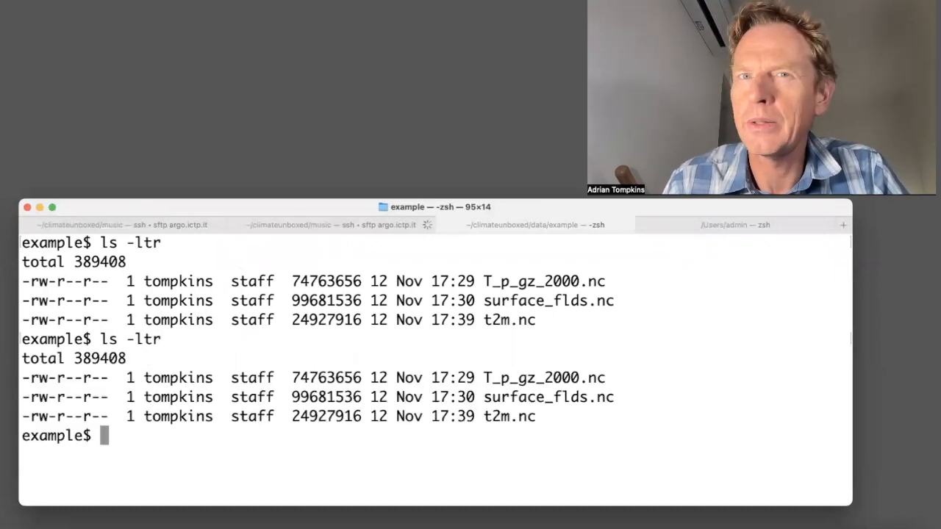
text(ncdump)
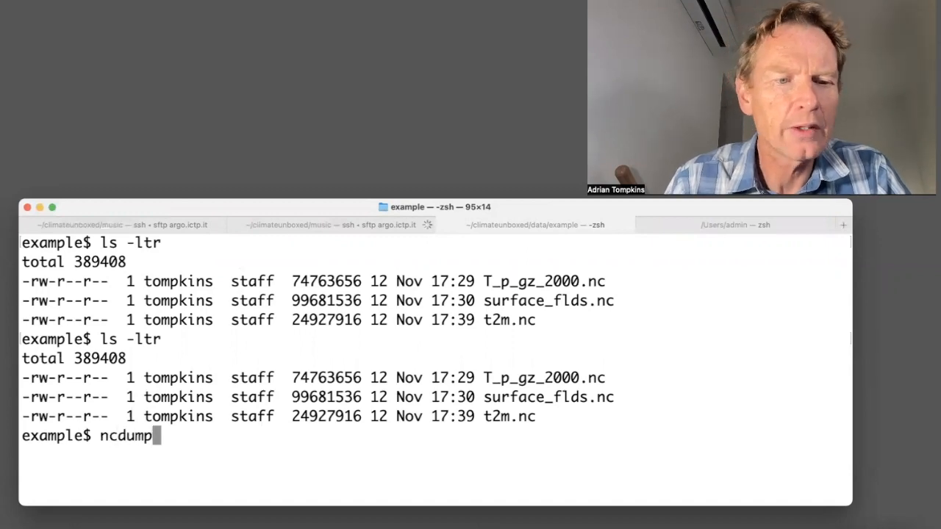
text(-h)
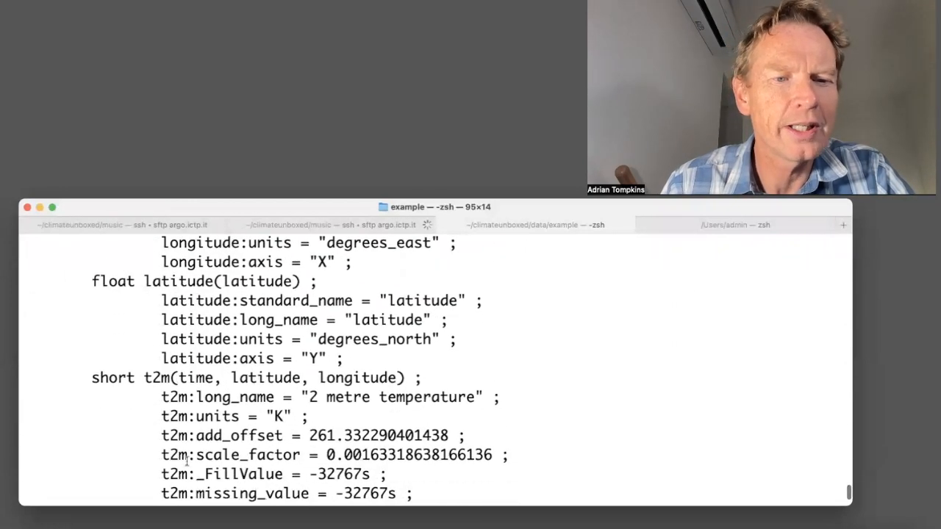
scroll(down, 3)
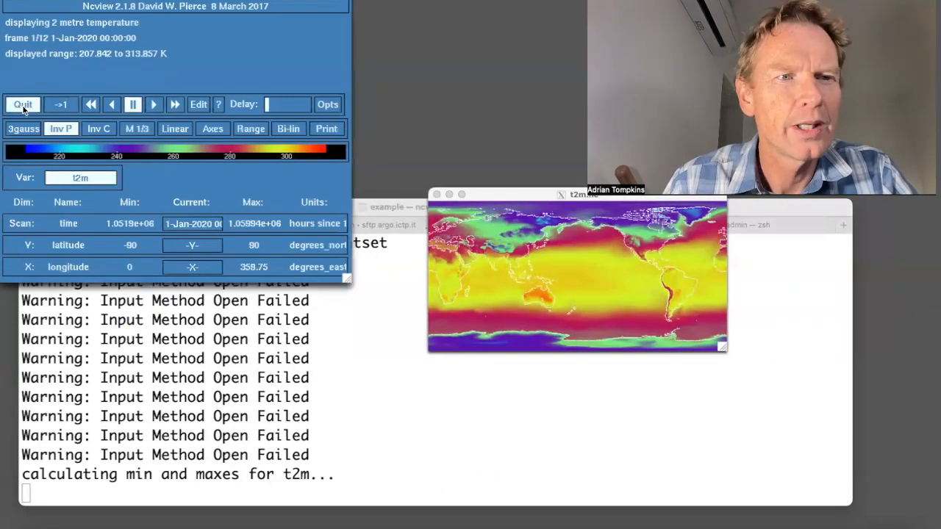
Quit ncview after viewing the global 2 metre temperature map of t2m.nc.
click(22, 103)
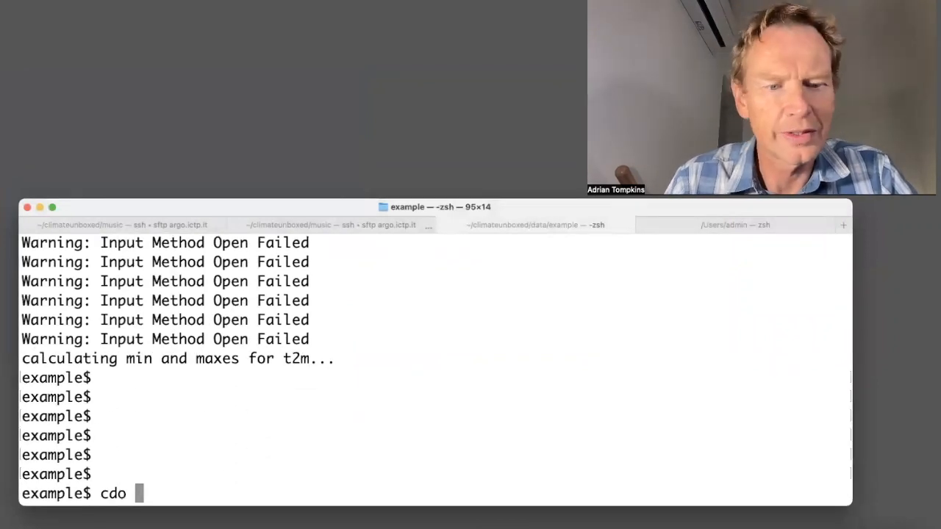
Run cdo subc,273.15 t2m.nc t2m_c.nc to convert Kelvin to Celsius (first attempt fails).
text(sub)
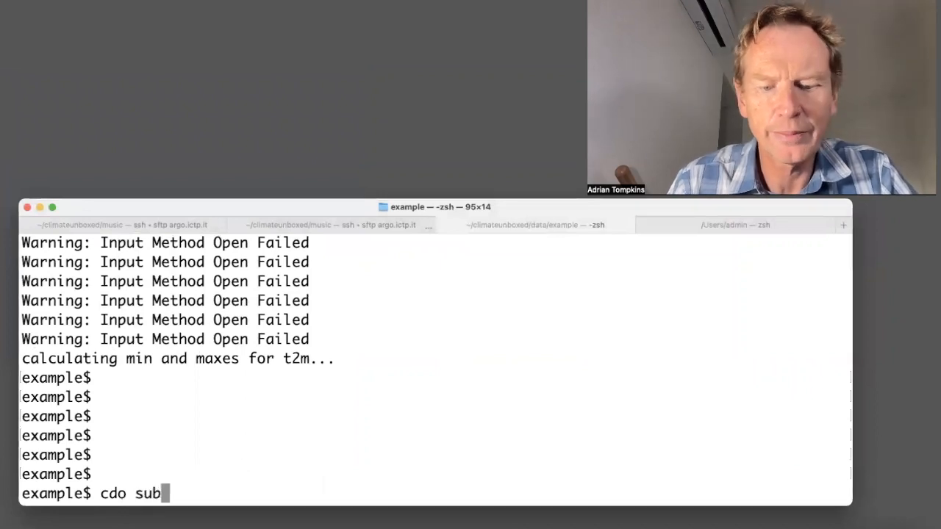
text(c,)
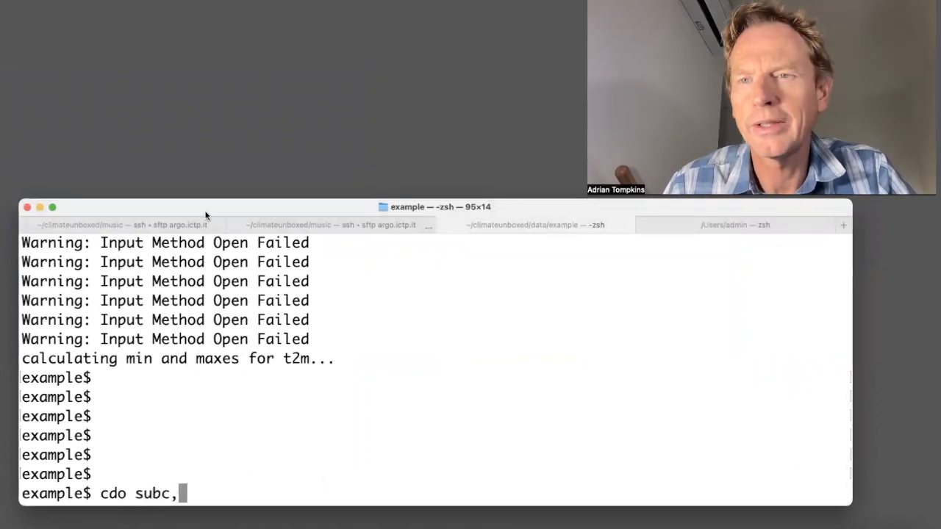
mouse_move(241, 209)
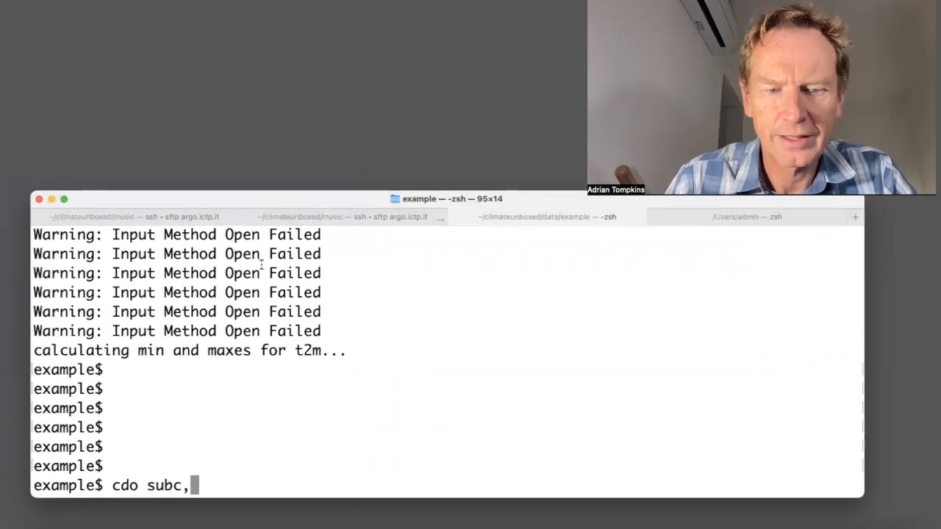
text(273.15)
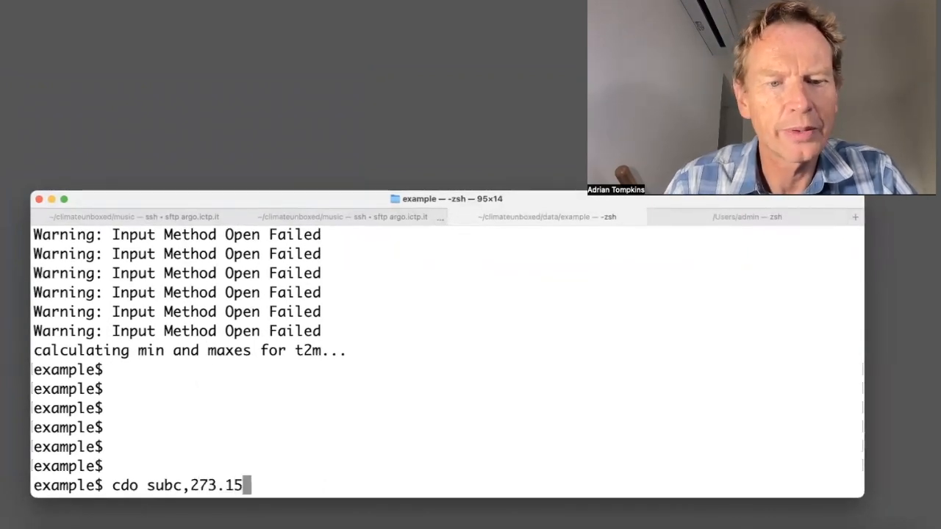
text(t2m.nc)
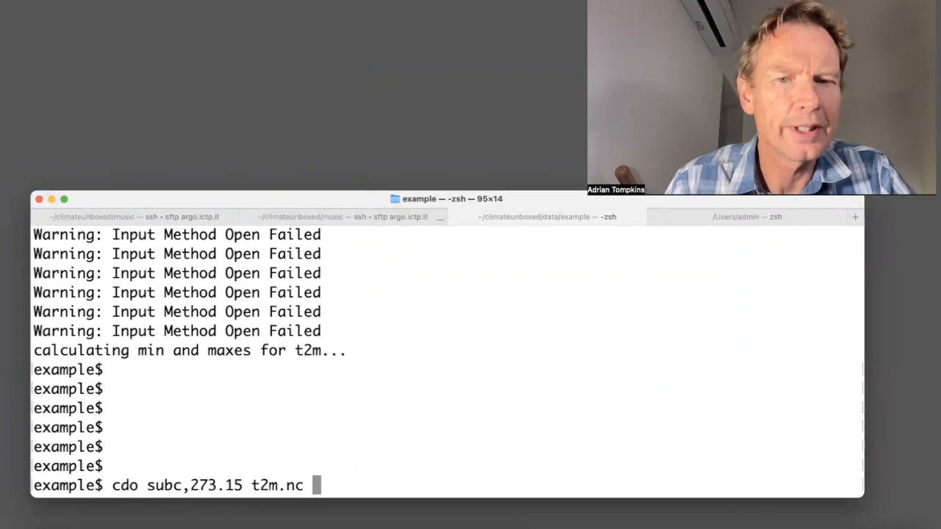
text(t2m)
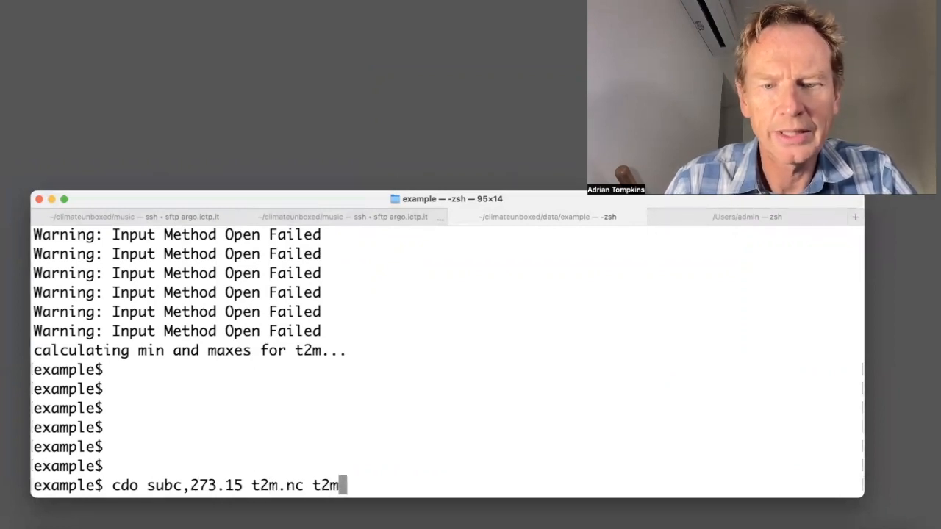
text(_c.)
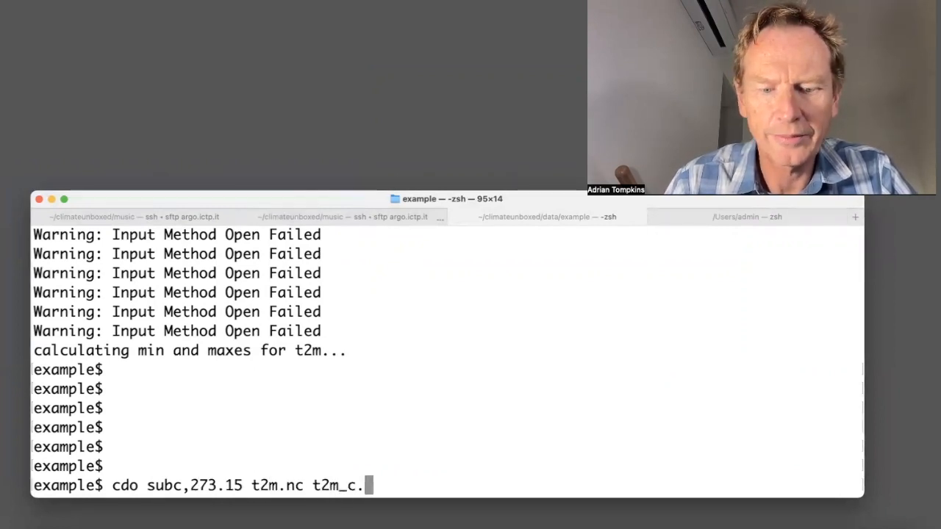
key(Return)
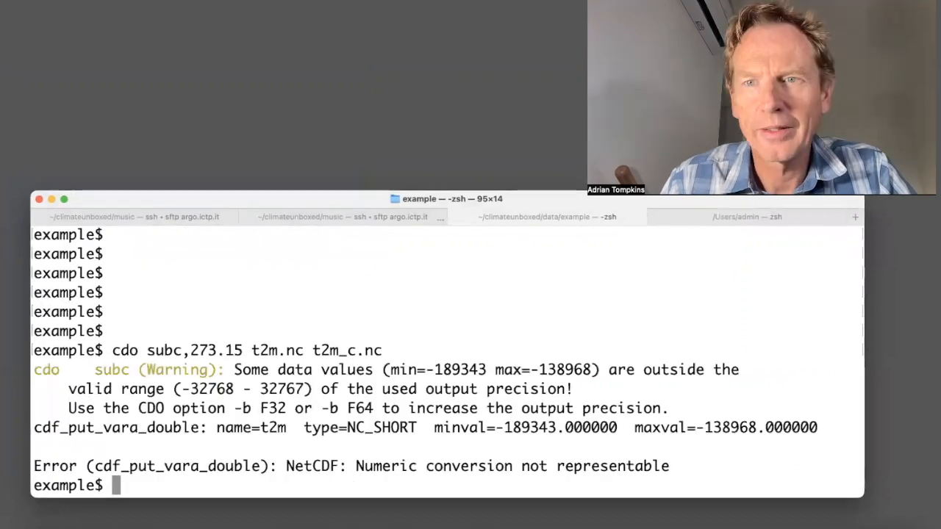
Rerun cdo -b f32 subc,273.15 to write t2m_c.nc as 32-bit floats and list the files with lt.
text(cdo subc,273.15 t2m.nc t2m_c.nc)
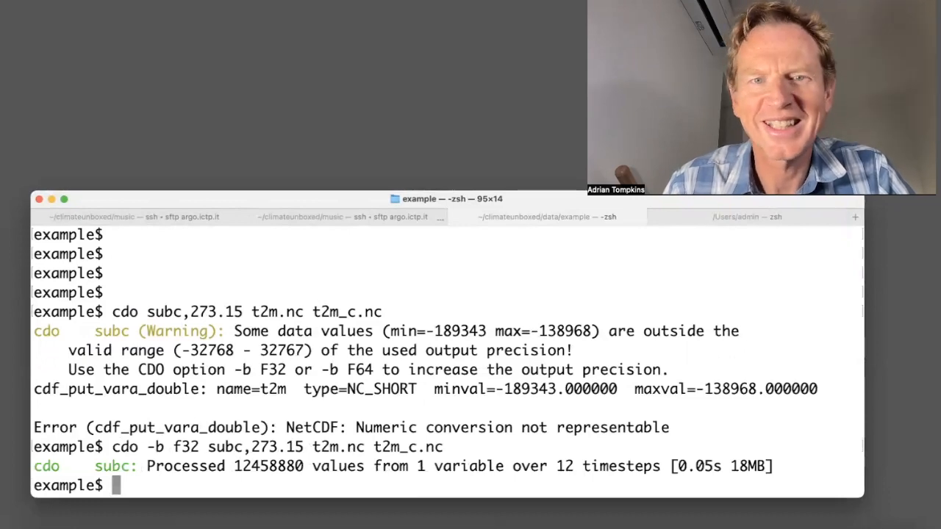
text(lt)
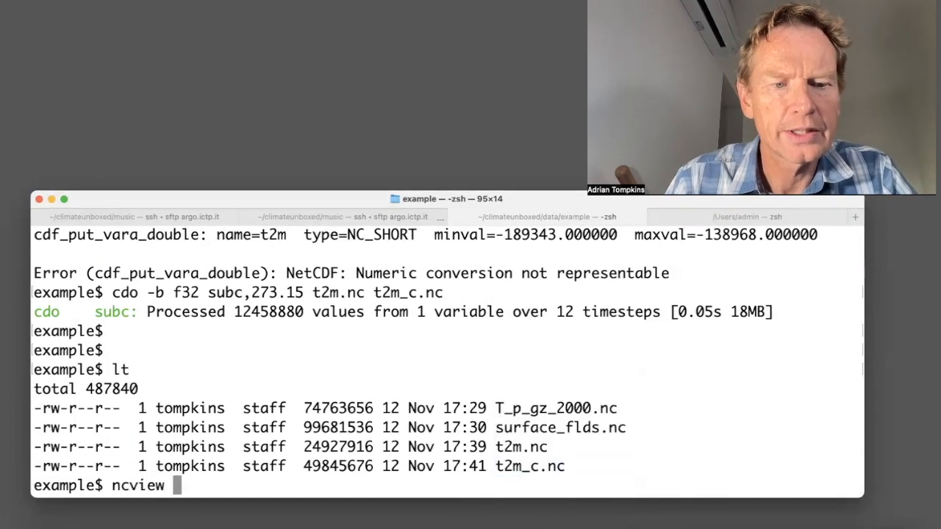
View t2m_c.nc in ncview and read a Celsius temperature at a point on the map.
double_click(529, 466)
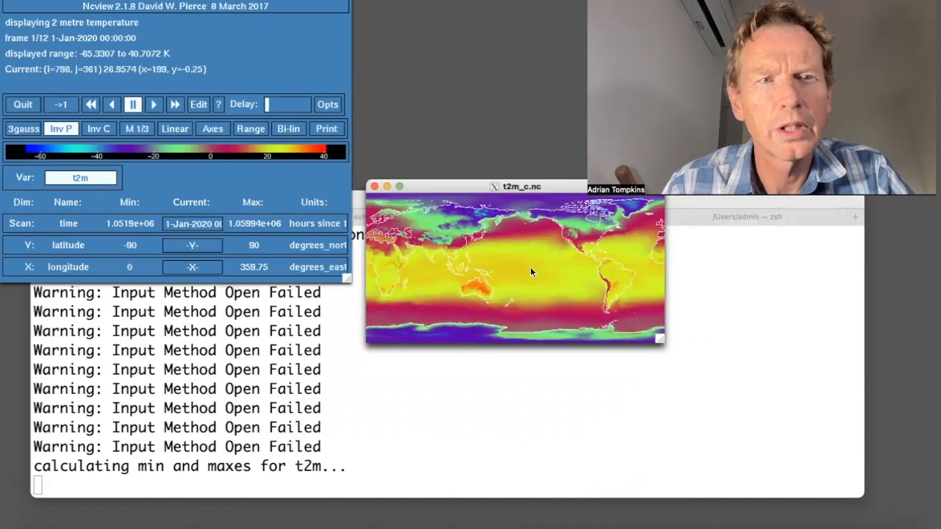
mouse_move(439, 265)
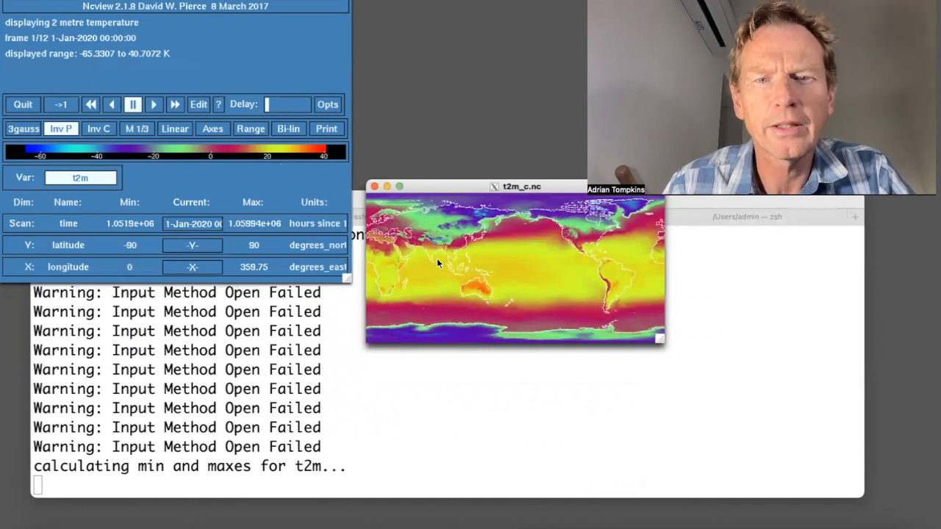
mouse_move(531, 277)
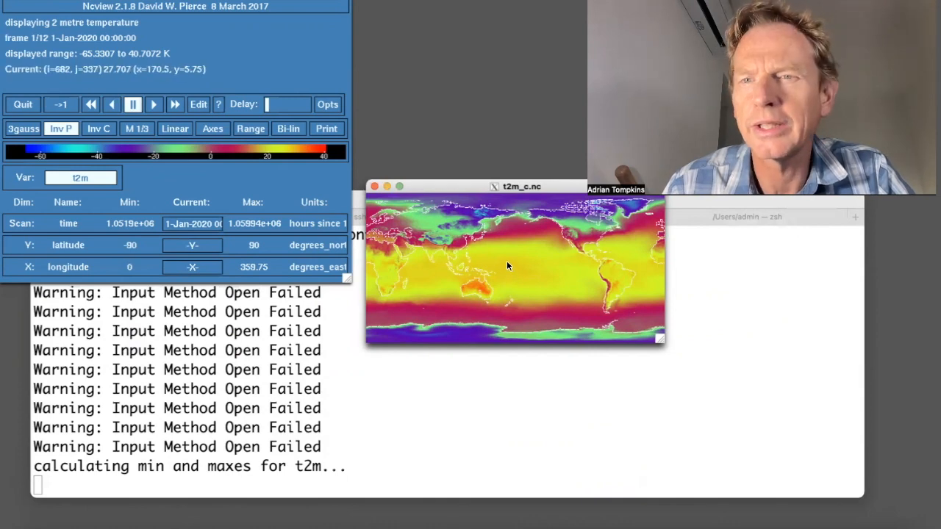
mouse_move(526, 270)
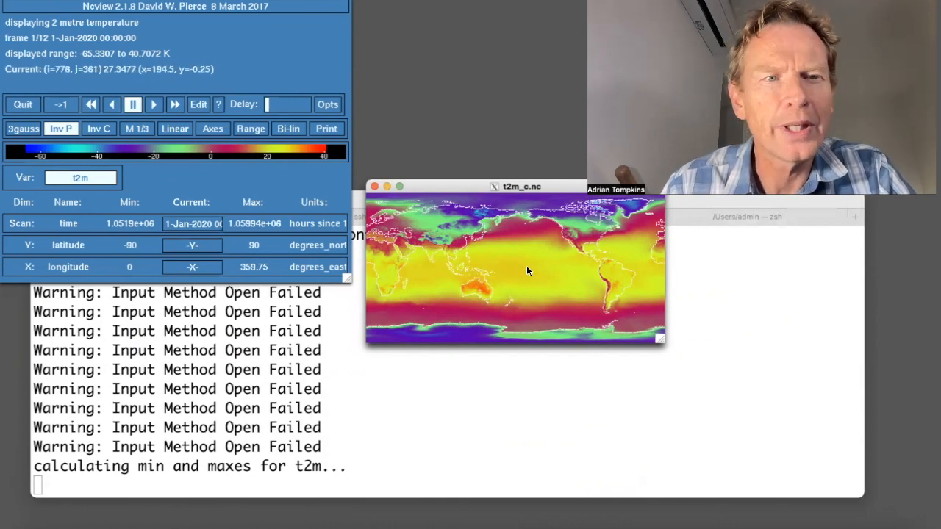
click(526, 271)
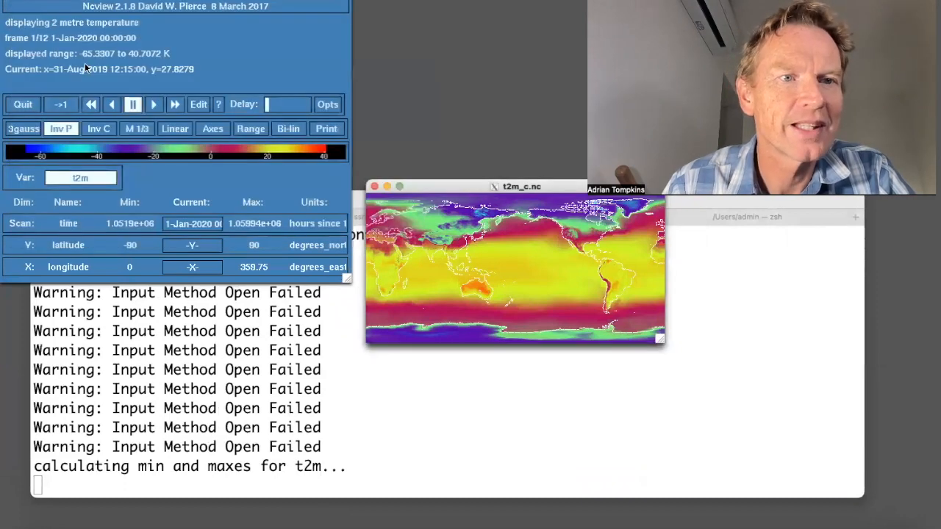
mouse_move(171, 58)
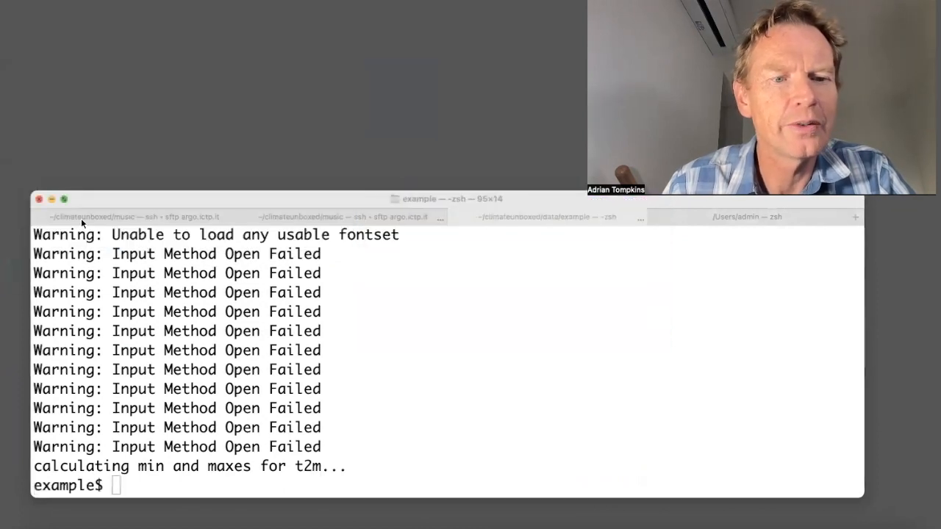
Run cdo setattribute,"t2m@units=deg C" t2m_c.nc t2m_c_units.nc to label the units as deg C.
text(cdo set)
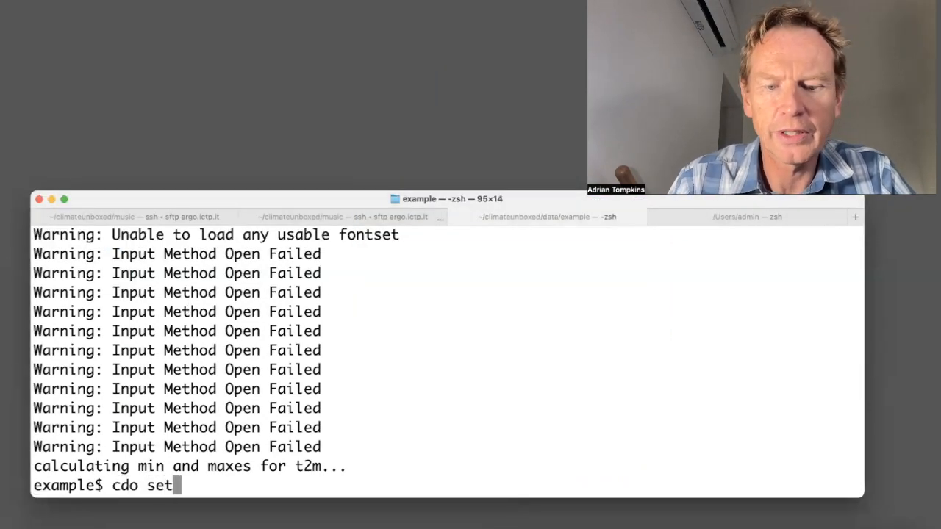
text(attribu5)
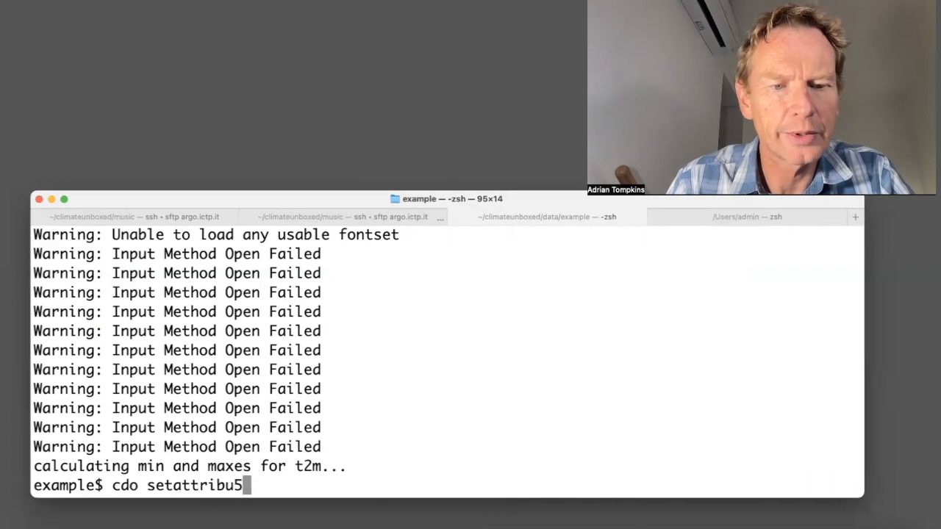
text(te,)
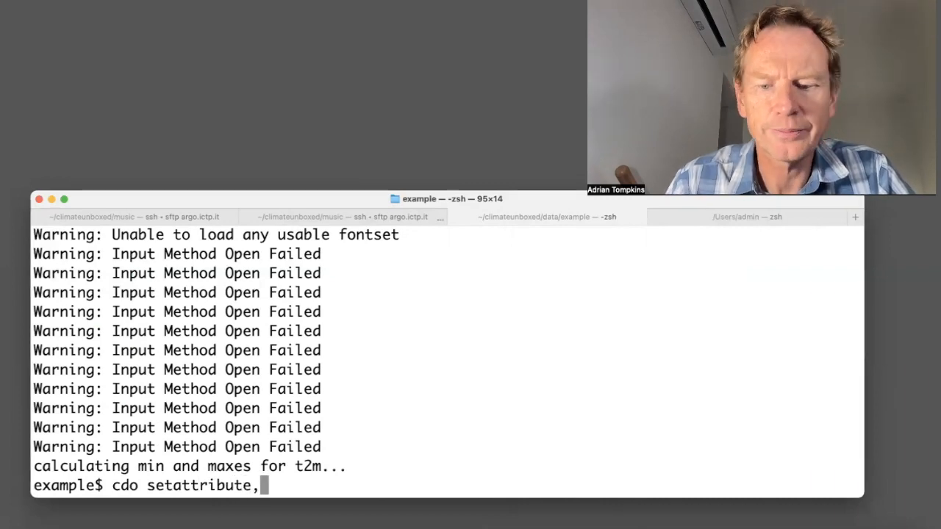
text(t2m)
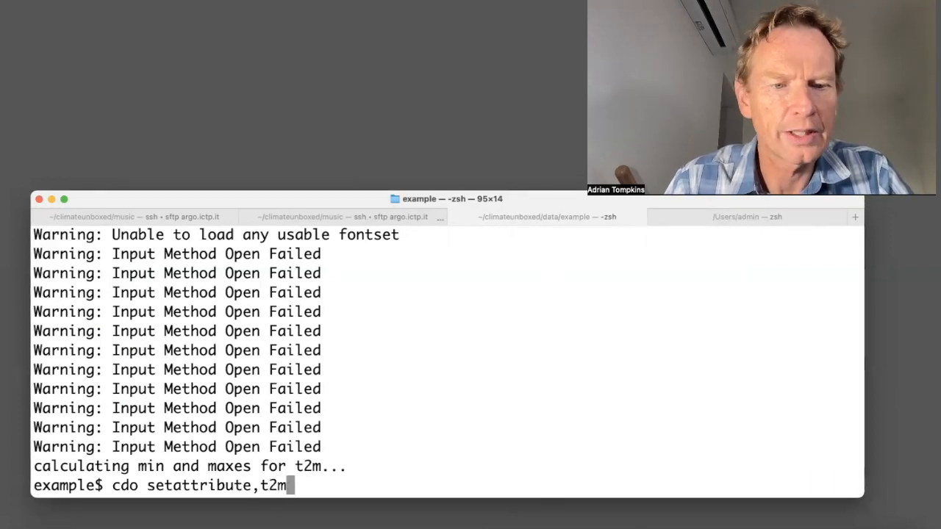
text(@)
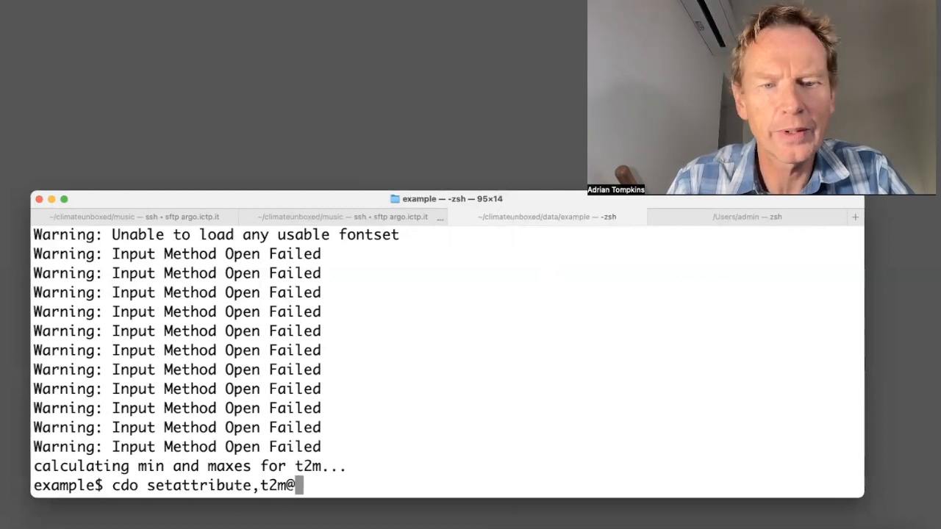
text(units)
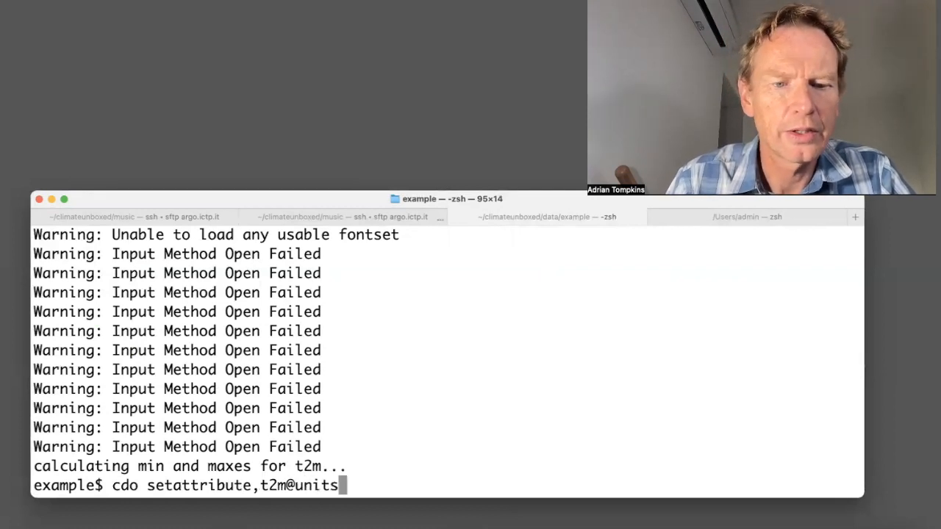
text(=)
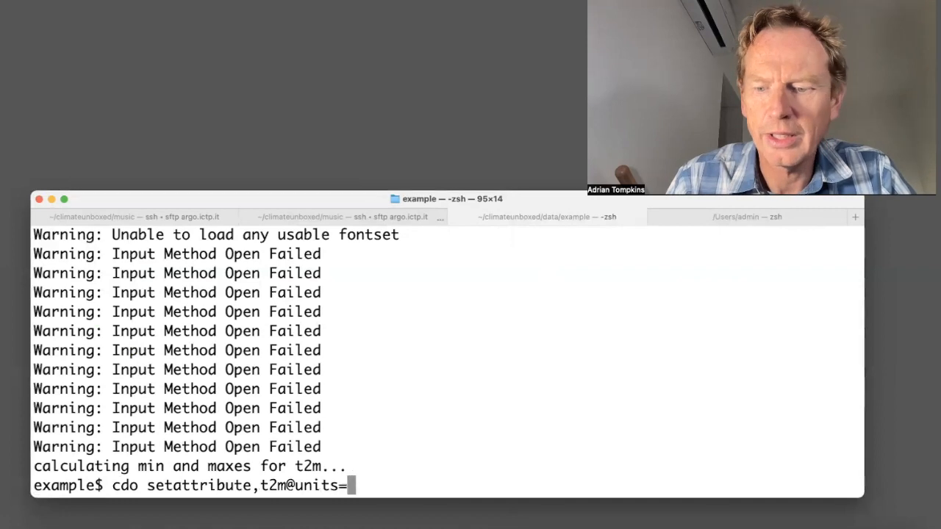
text(deg C)
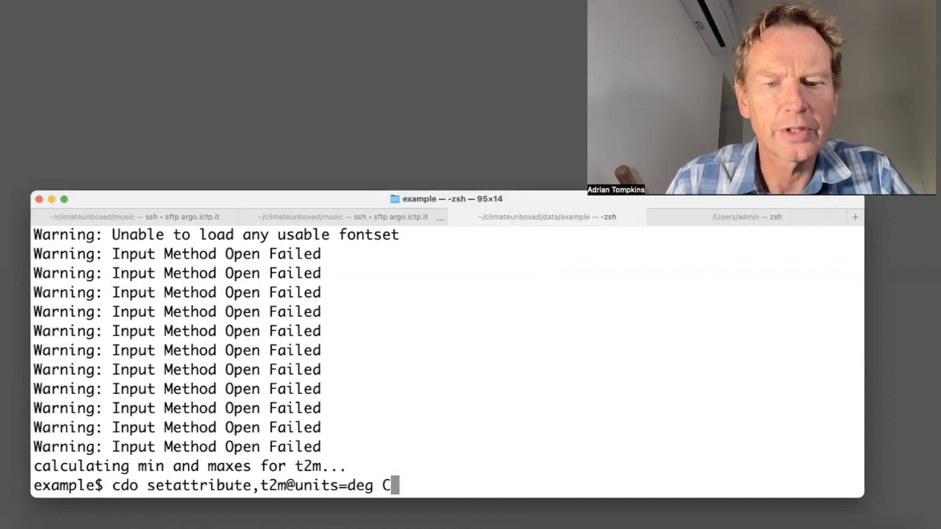
text(")
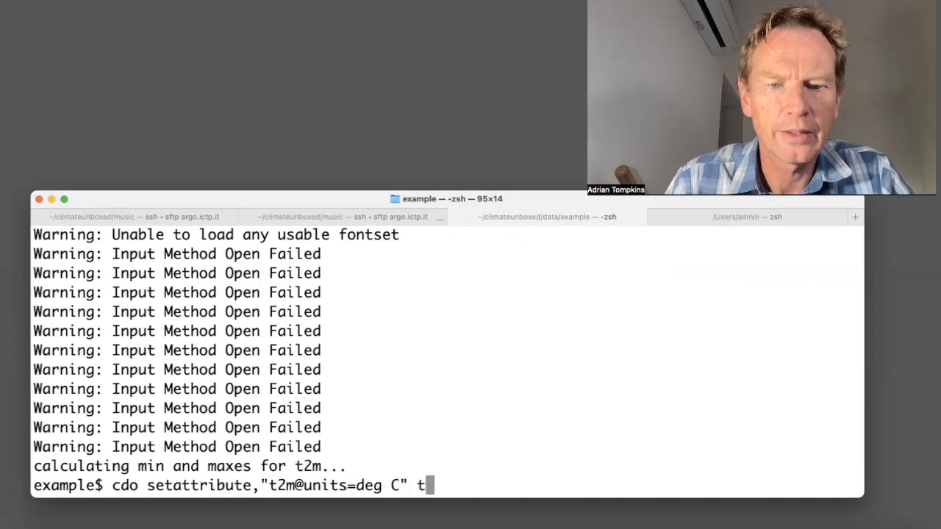
text(2m_c.nc)
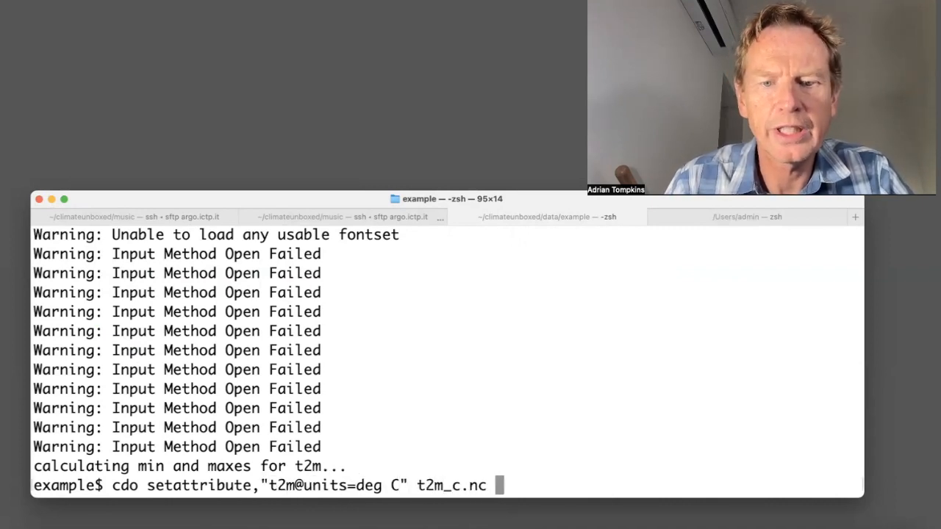
text(t2m_c)
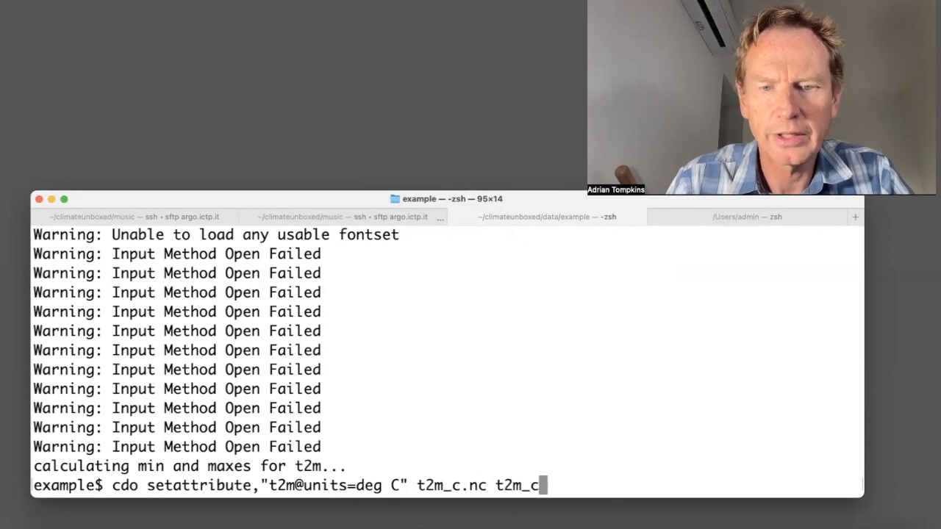
text(_units.nc)
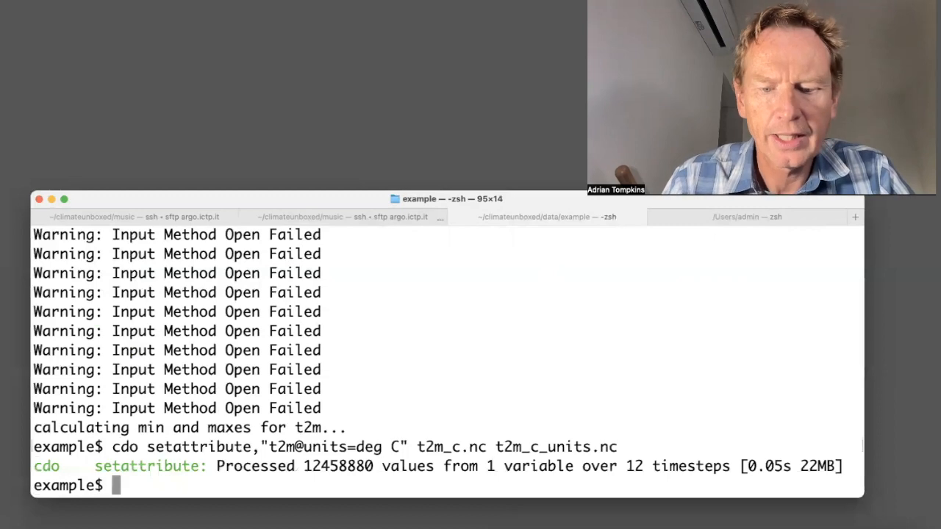
Discard the unfinished ncview line and inspect T_p_gz_2000.nc's header with ncdump -h, temperature in K.
text(ncview)
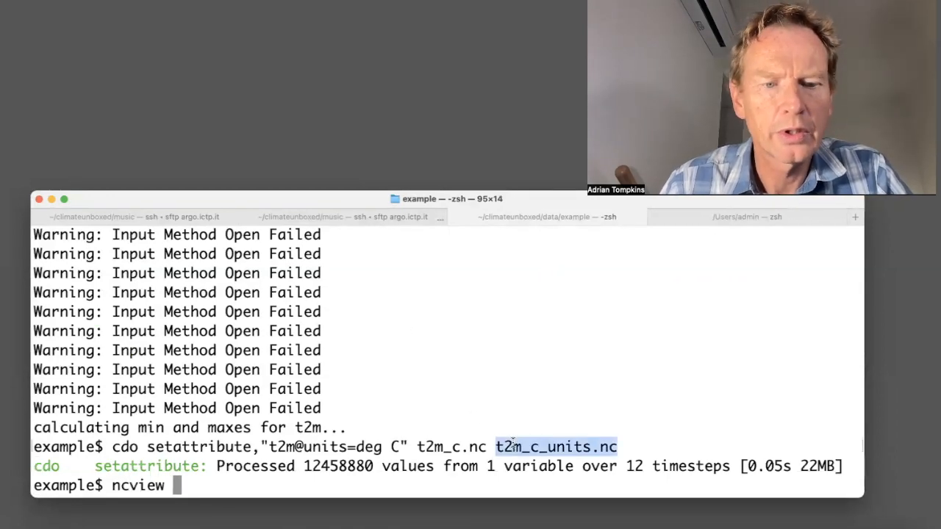
key(Return)
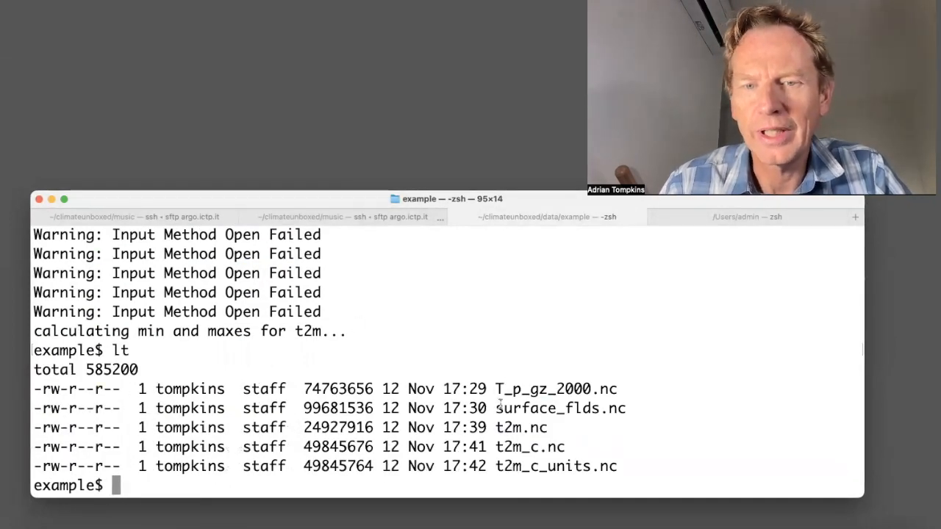
text(ncdump -h)
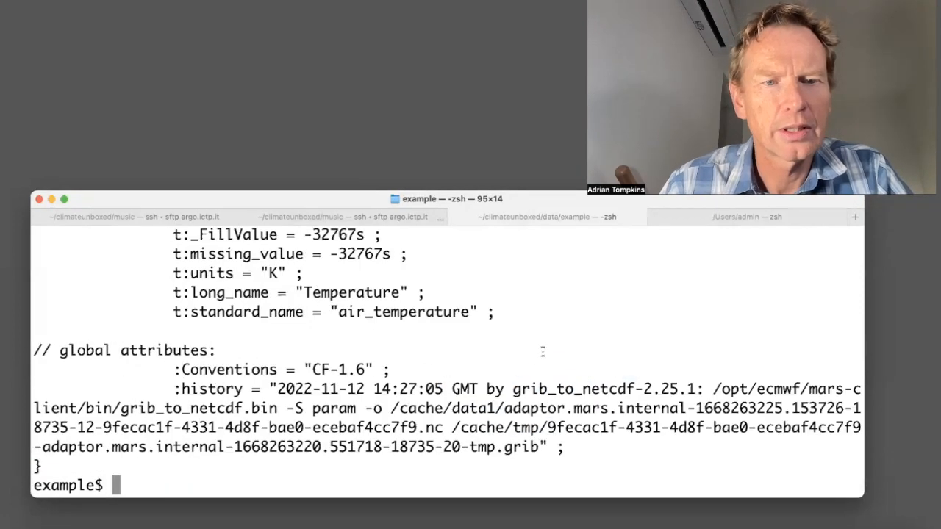
scroll(down, 3)
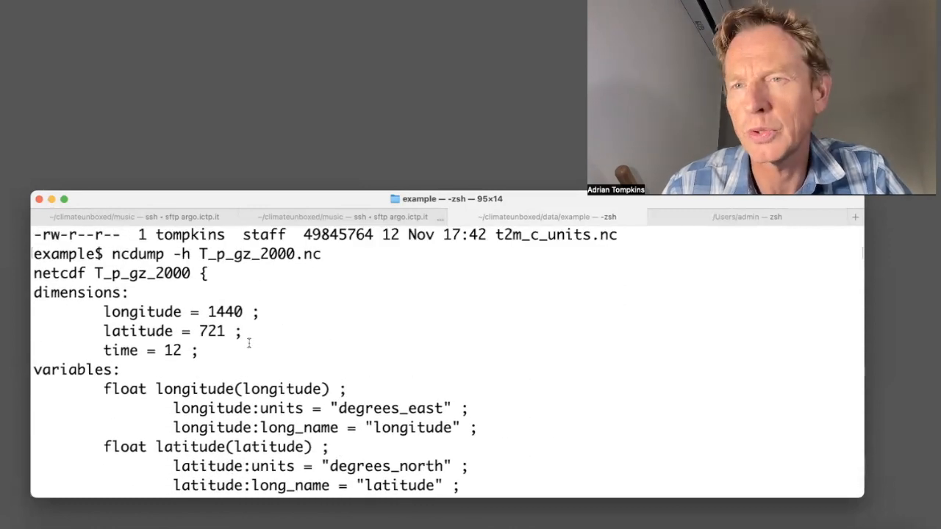
scroll(down, 3)
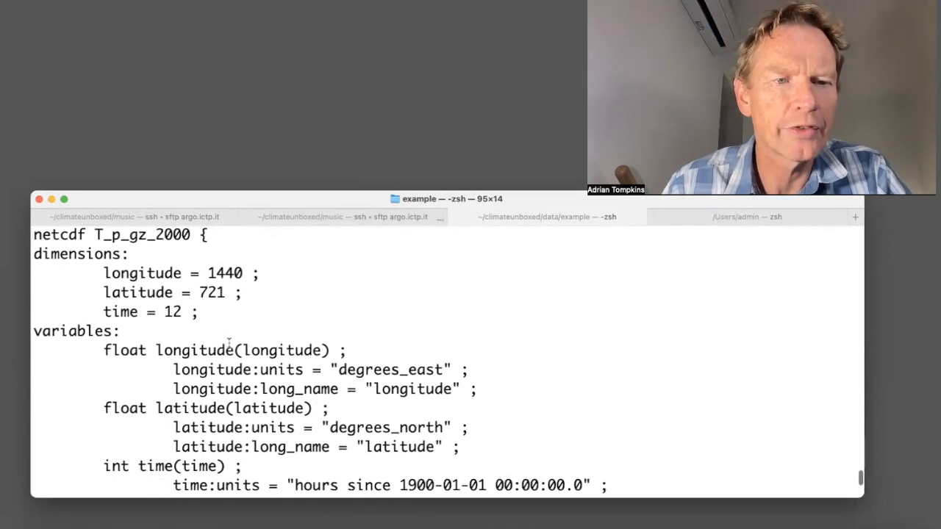
scroll(down, 3)
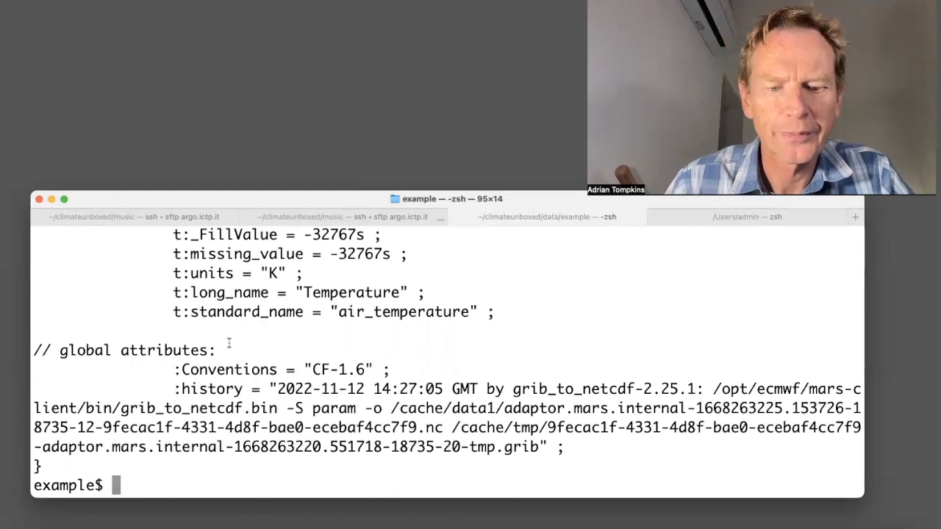
Run cdo expr,"h=1005*t+2.5e6*q" T_p_gz_2000.nc enthalpy.nc to compute enthalpy over 12 timesteps.
text(cdo)
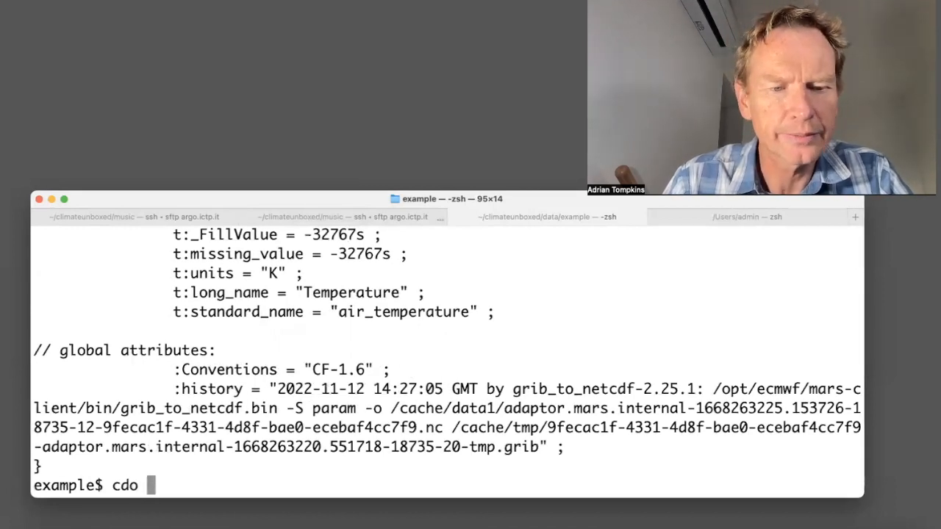
text(exp)
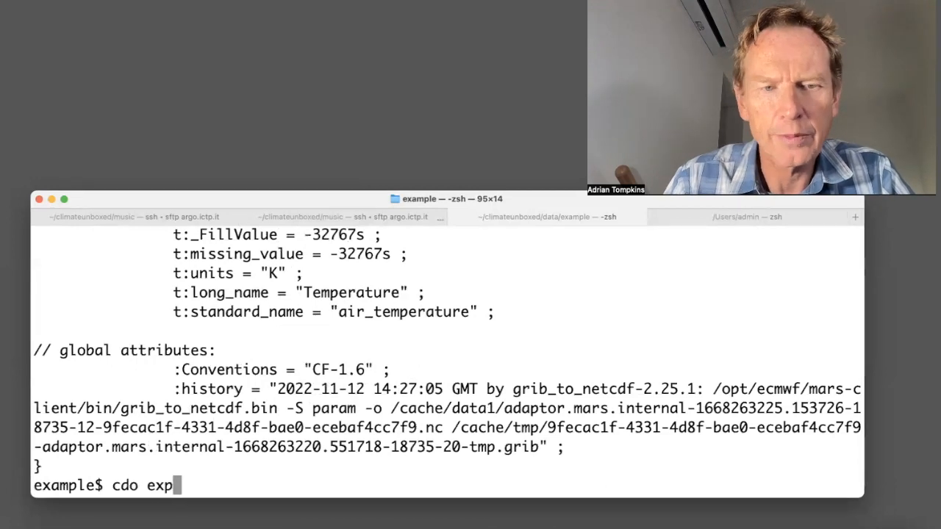
text(r,")
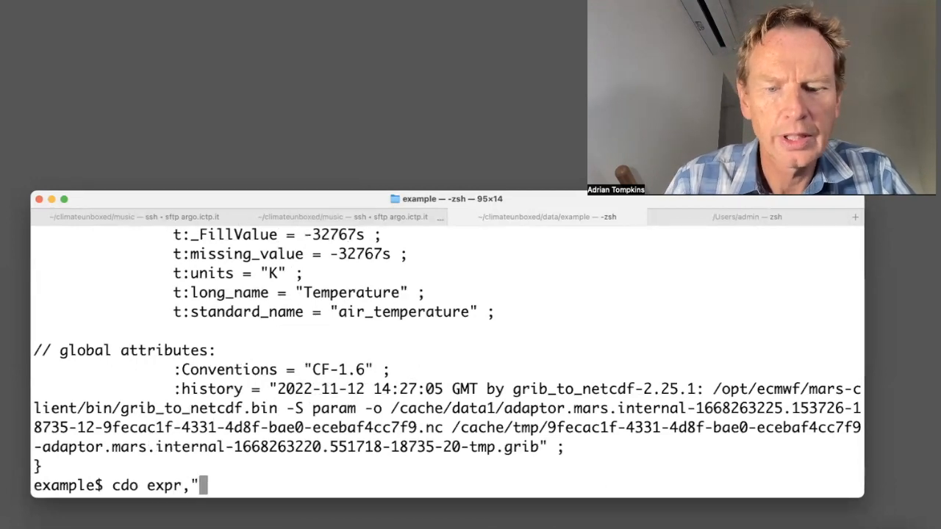
text(h=10)
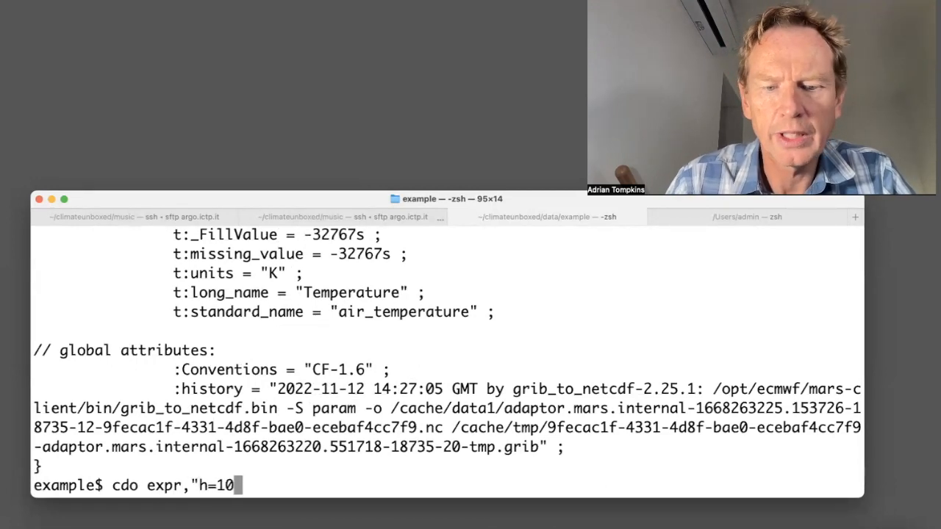
text(05*t)
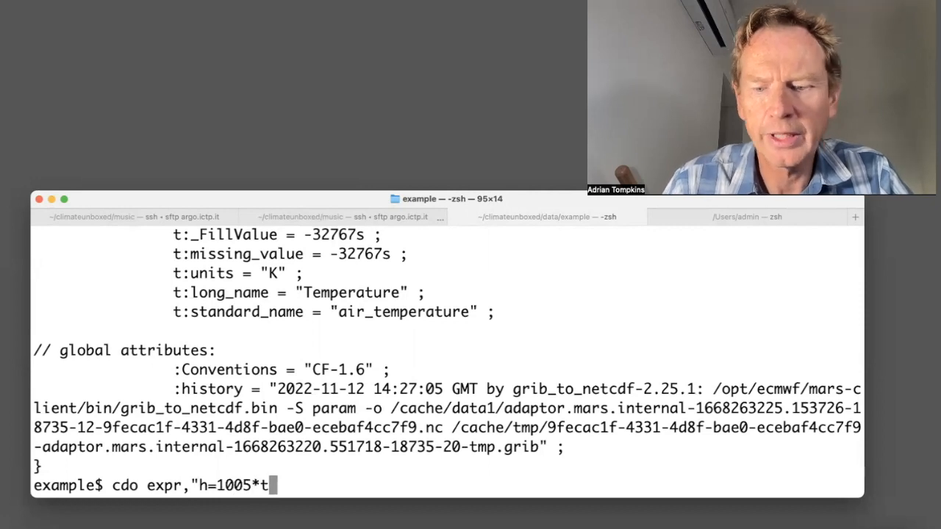
text(2m+)
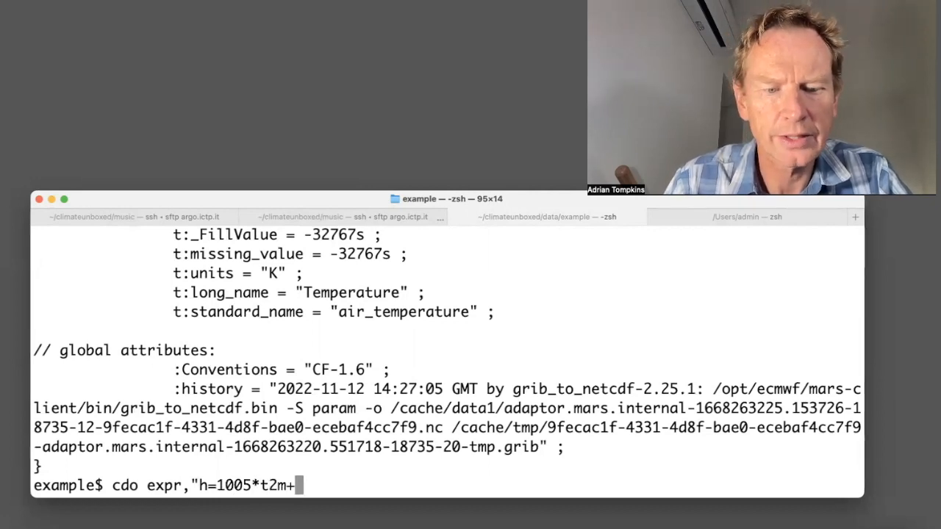
text(2.5e)
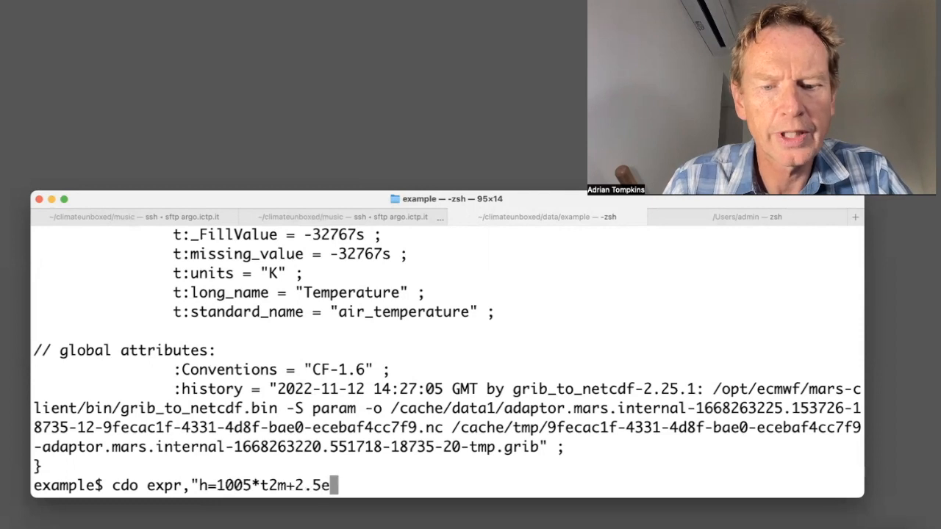
text(6*)
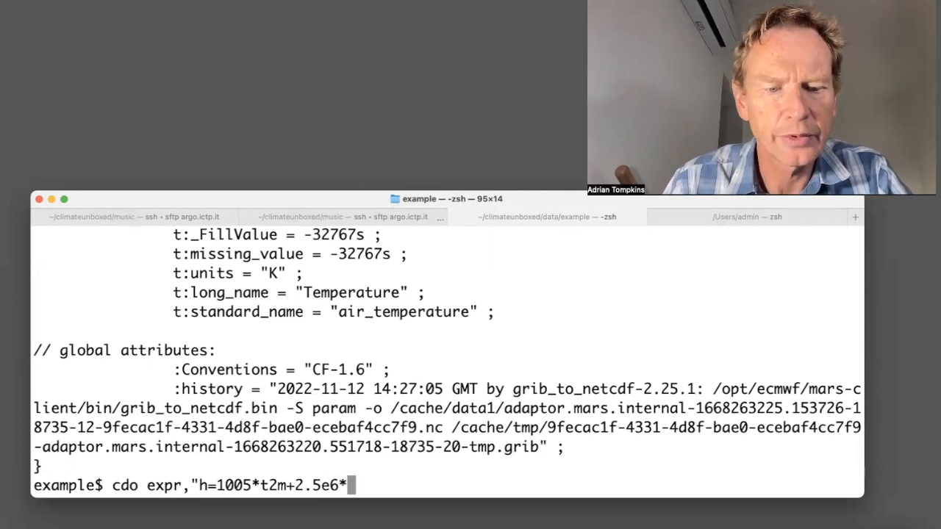
text(q)
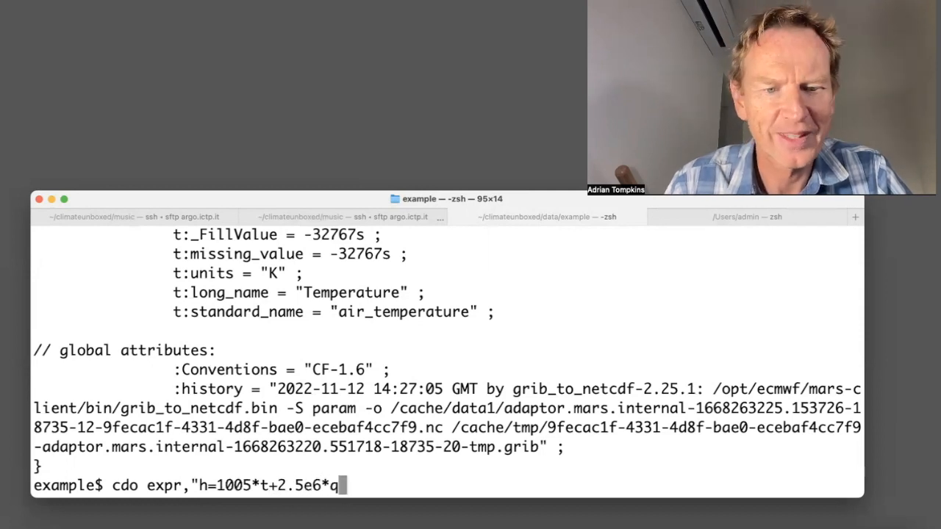
text(" T)
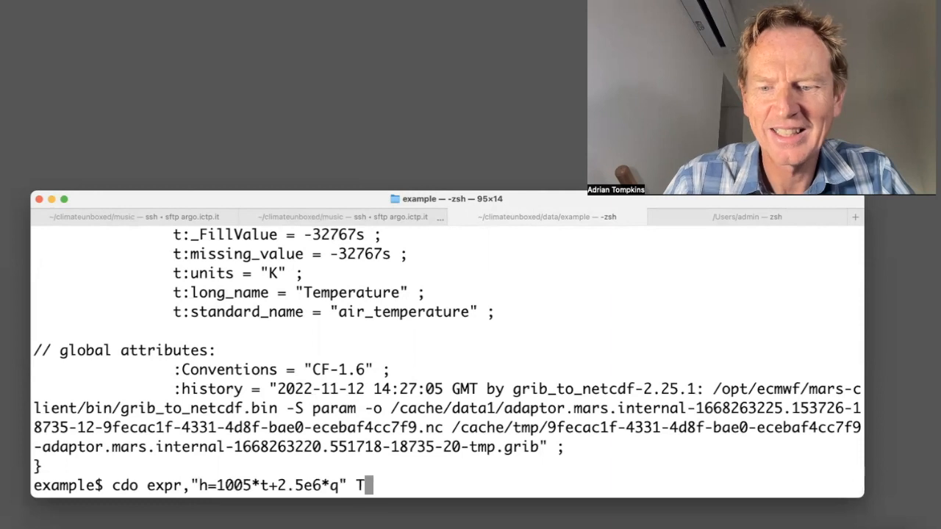
text(_p_gz_2000.nc)
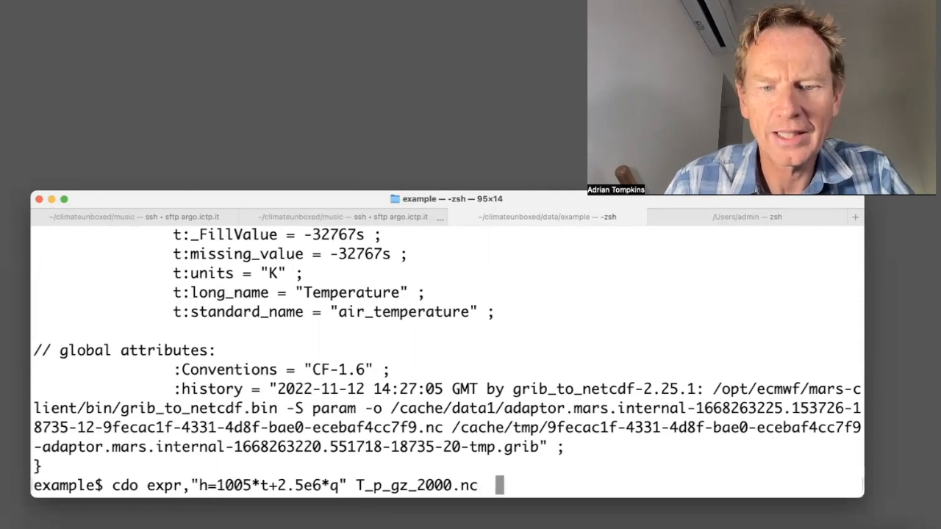
text(enthalpy)
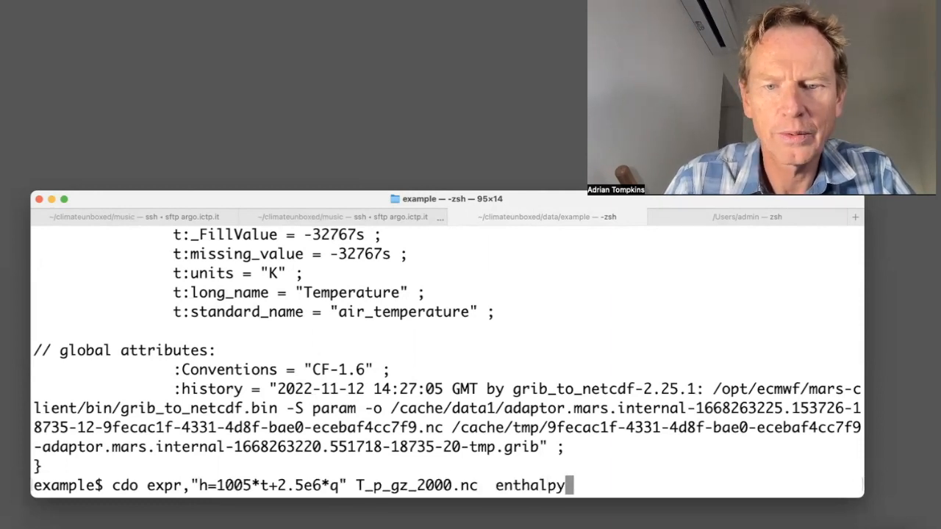
text(.nc)
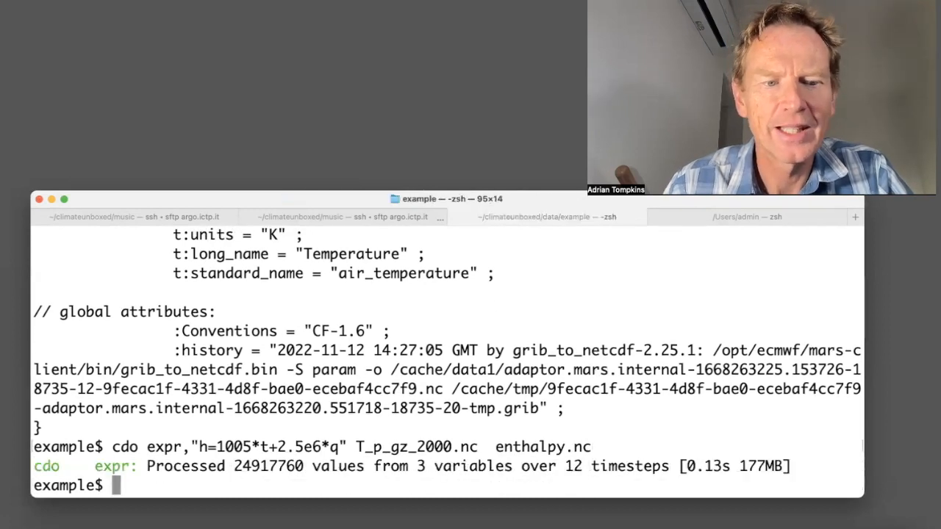
text(n)
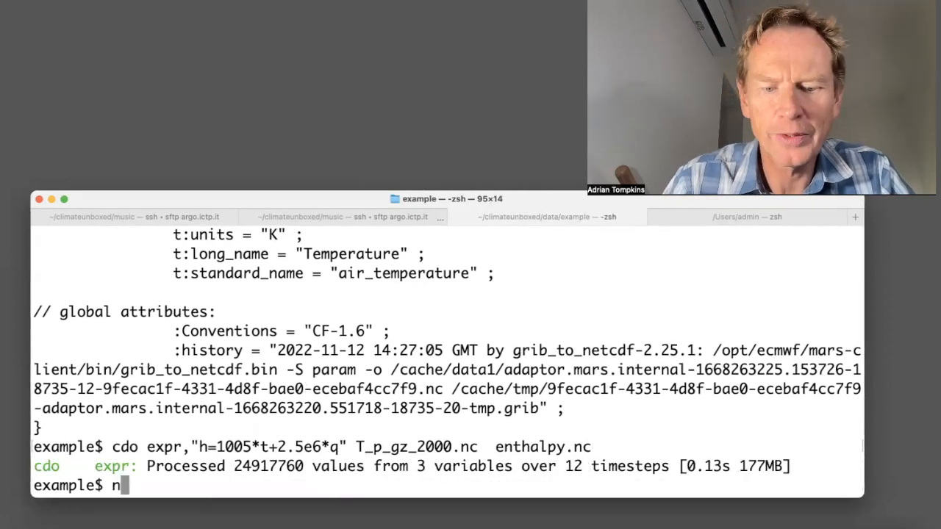
Show enthalpy.nc's header with ncdump -h, marking variable h and its cdo expr history entry.
text(cdump -h)
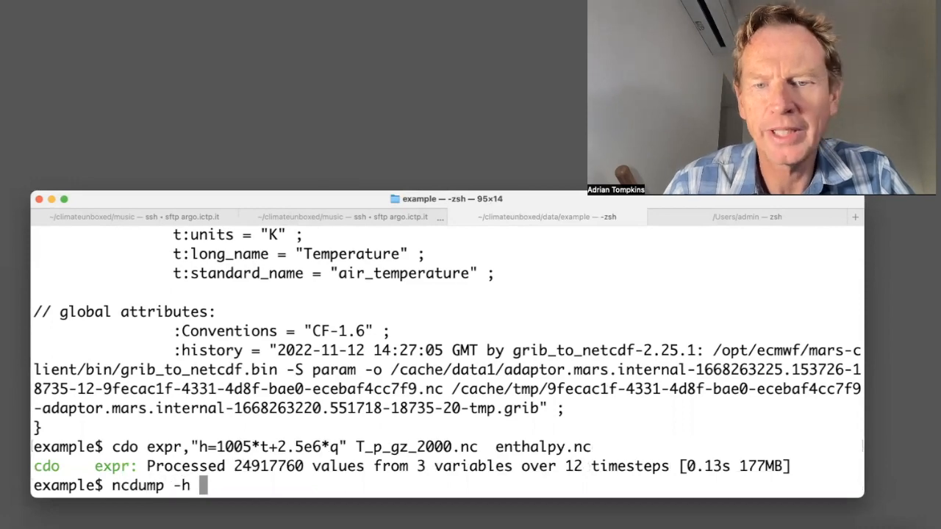
text(enthalpy.nc)
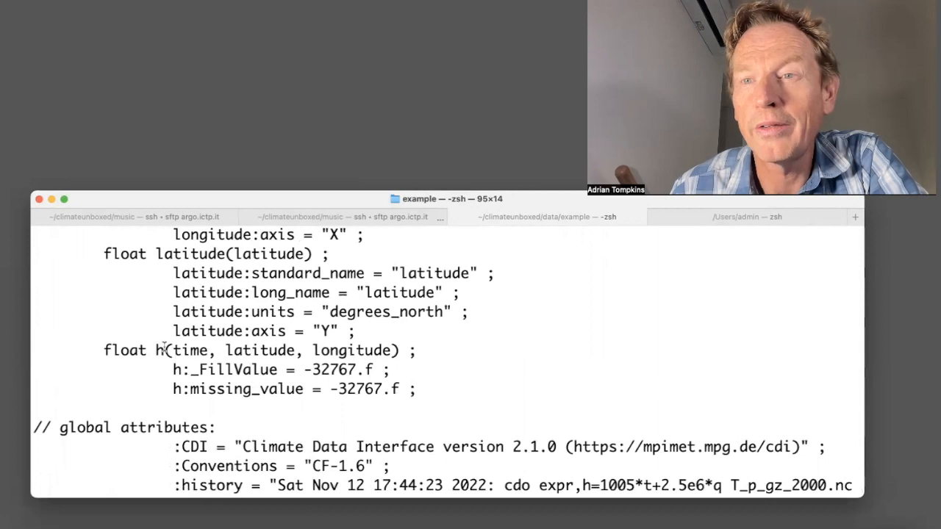
double_click(158, 350)
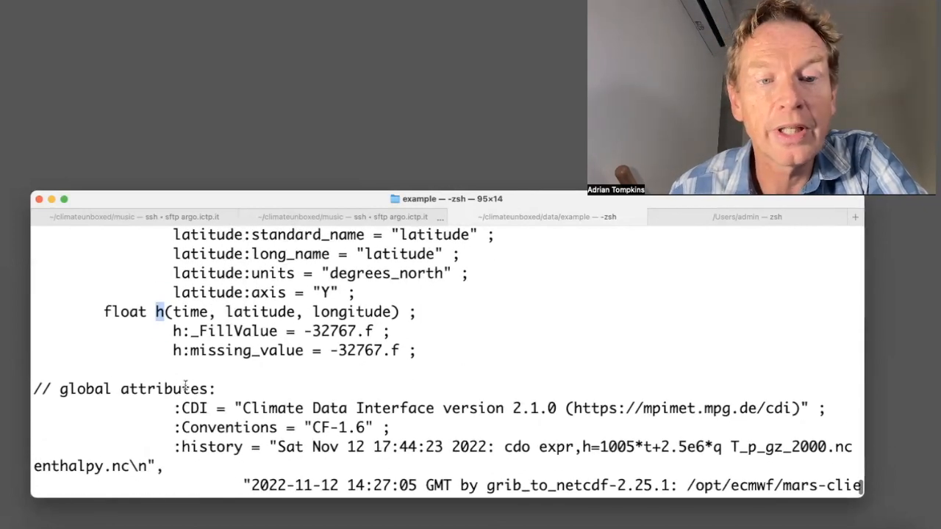
scroll(down, 3)
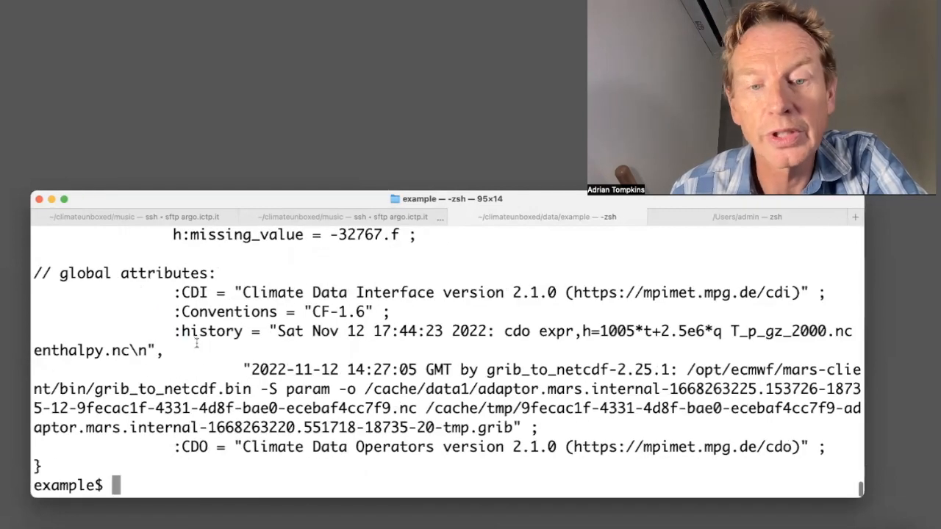
text(cdo setattri)
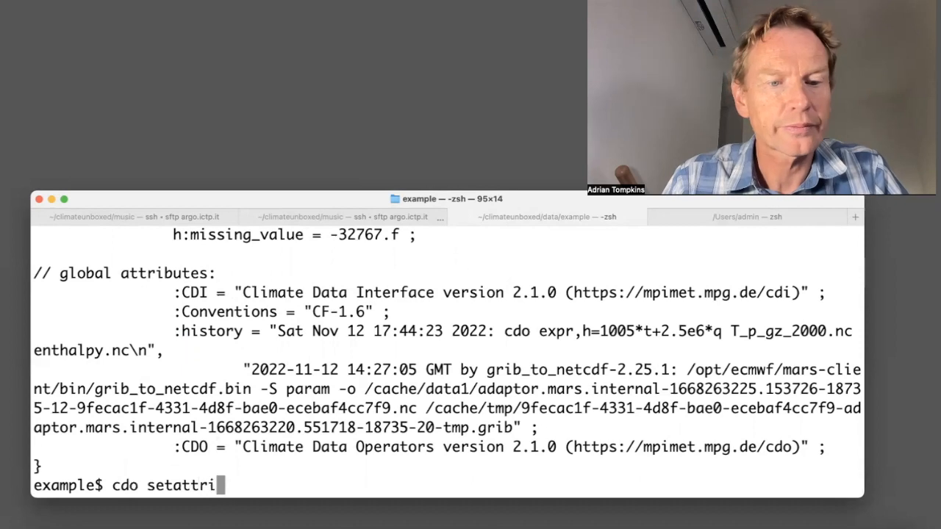
Run cdo setattribute,"h@name=enthalpy" enthalpy.nc enthalpy_name.nc and dump the new header.
text(bu)
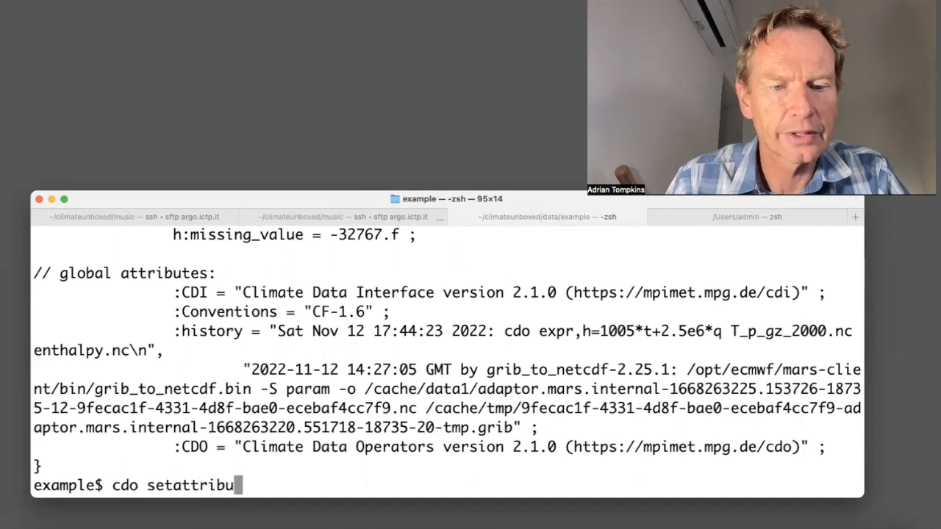
text(te,)
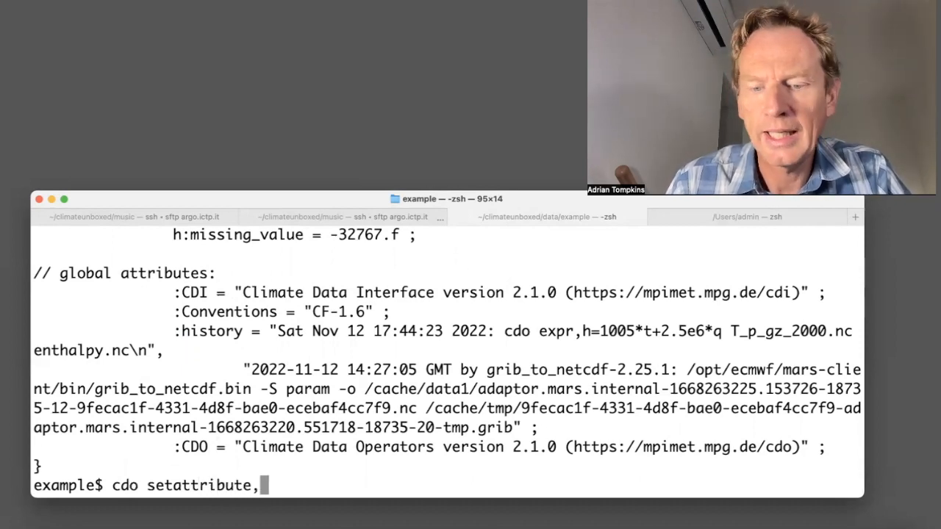
text(h)
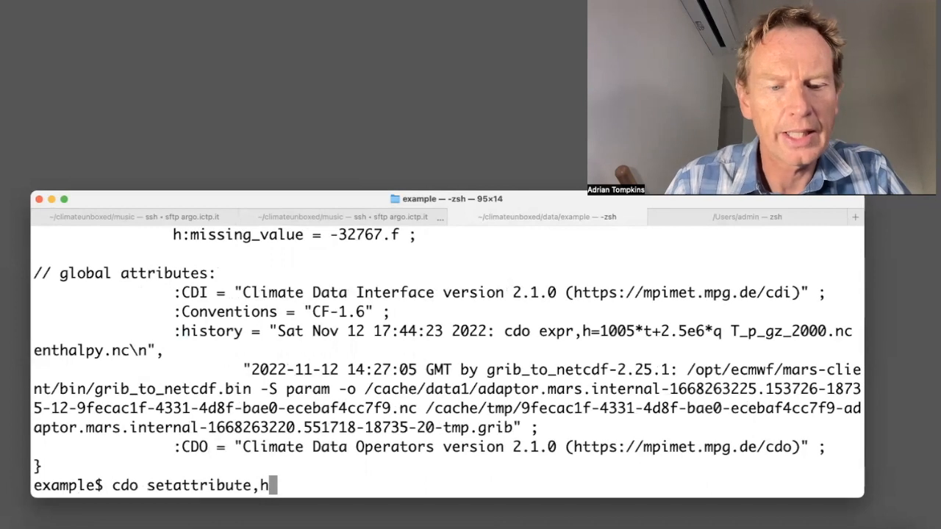
text(@)
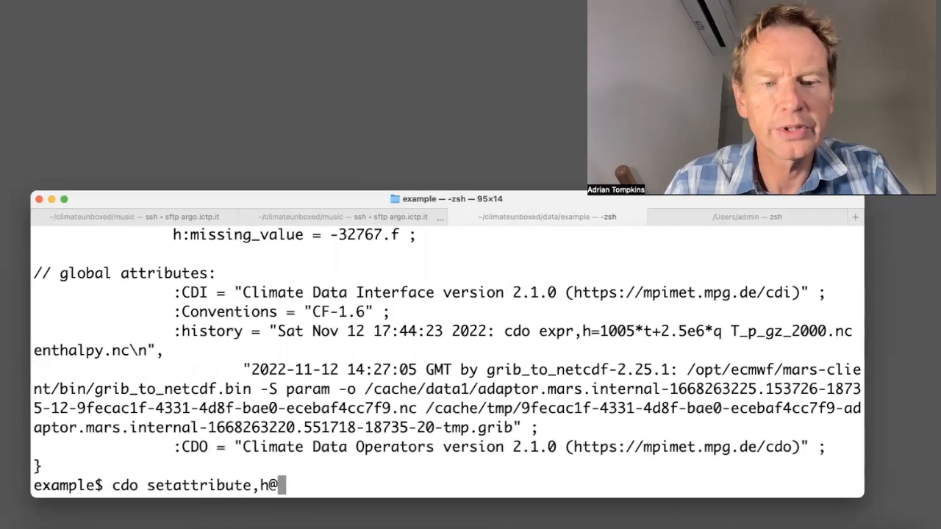
text(name)
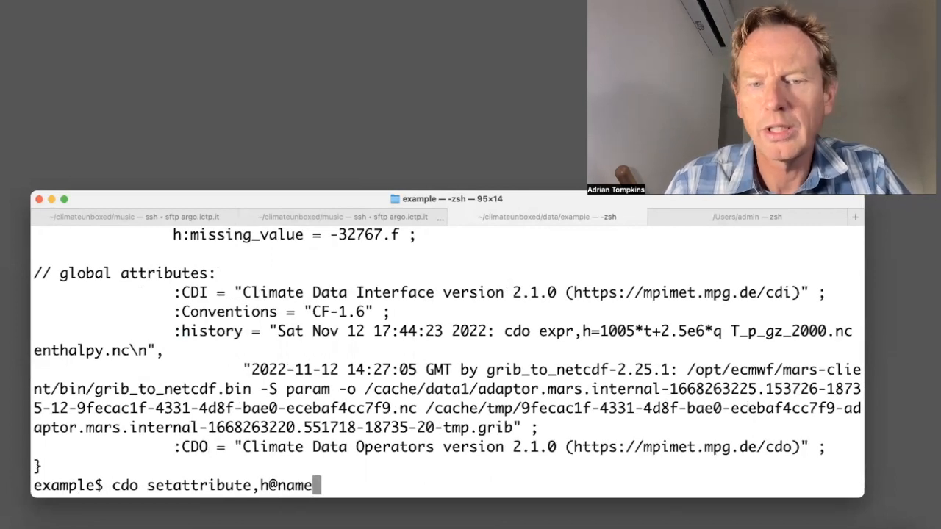
text(=)
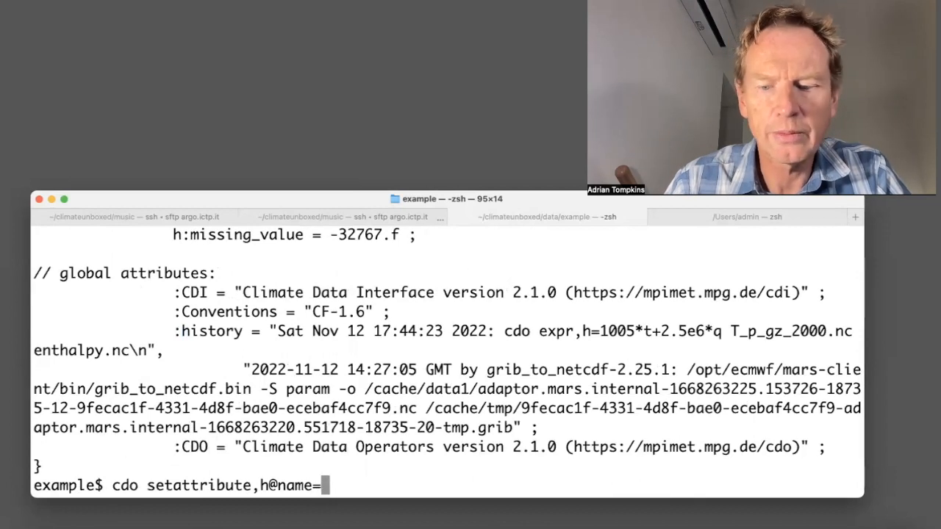
text(enthalpy" enthalpy.nc enthalpy_name.)
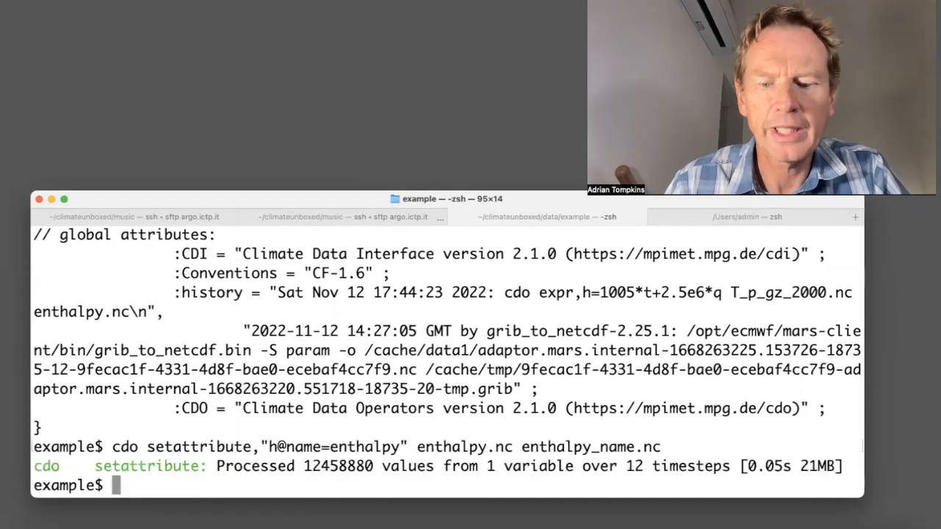
text(ncdump -)
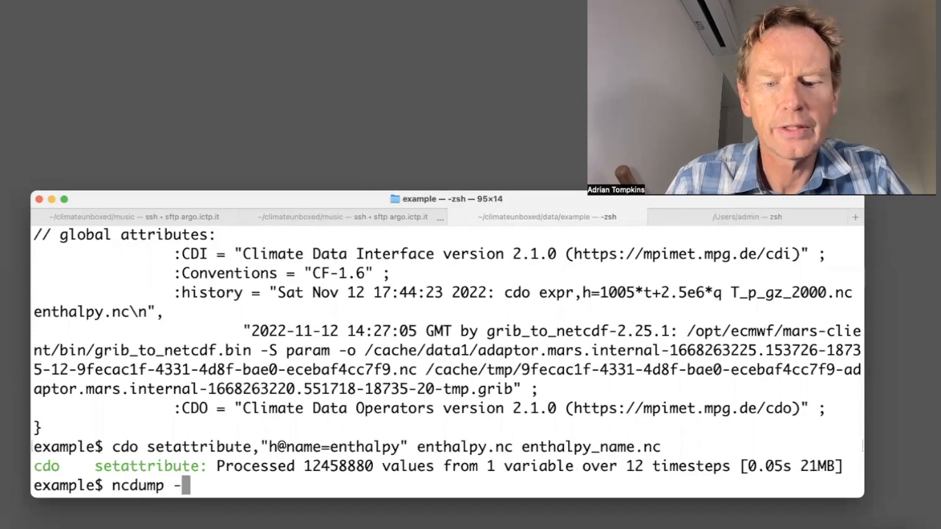
text(h en)
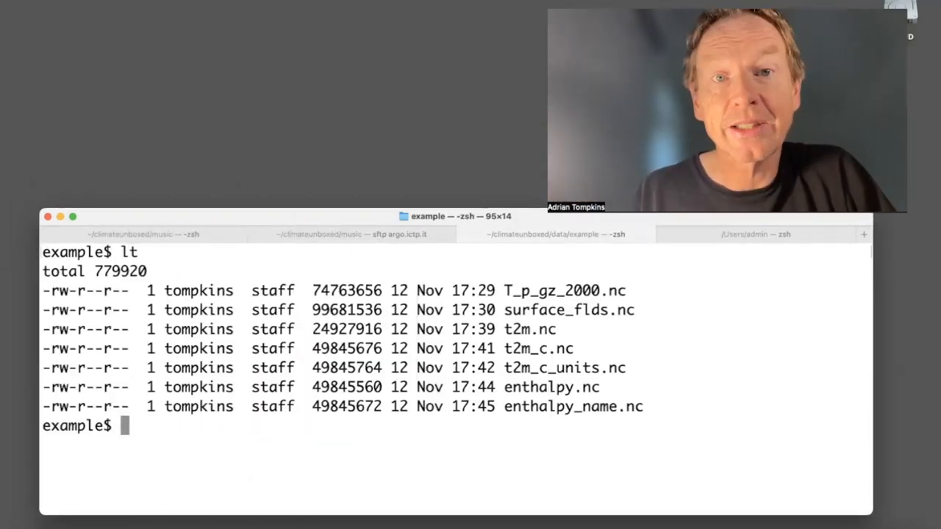
Launch ncview on enthalpy_name.nc to show the global map of variable h.
text(ncview)
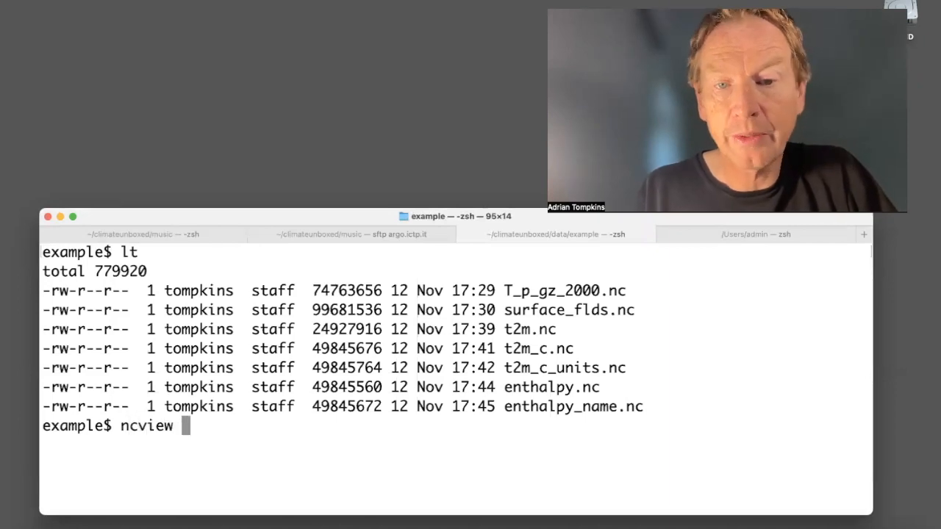
text(enthalpy)
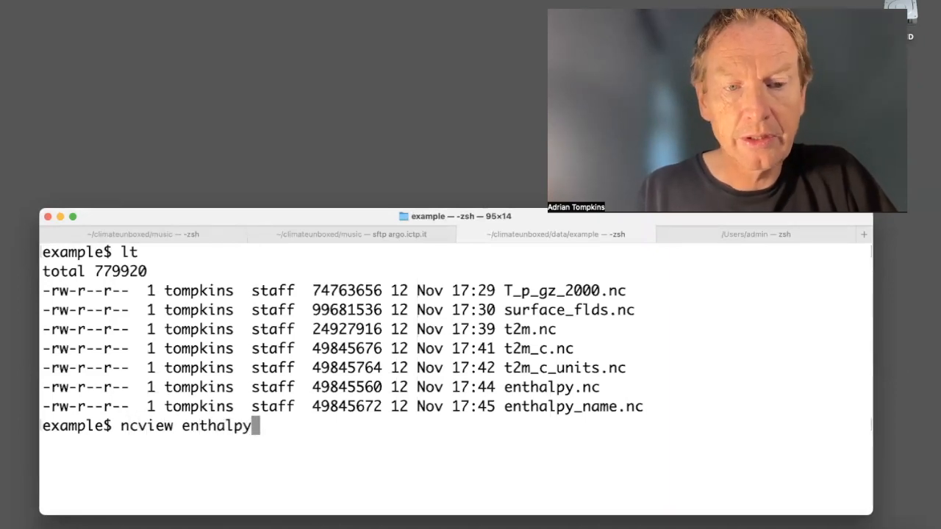
key(enter)
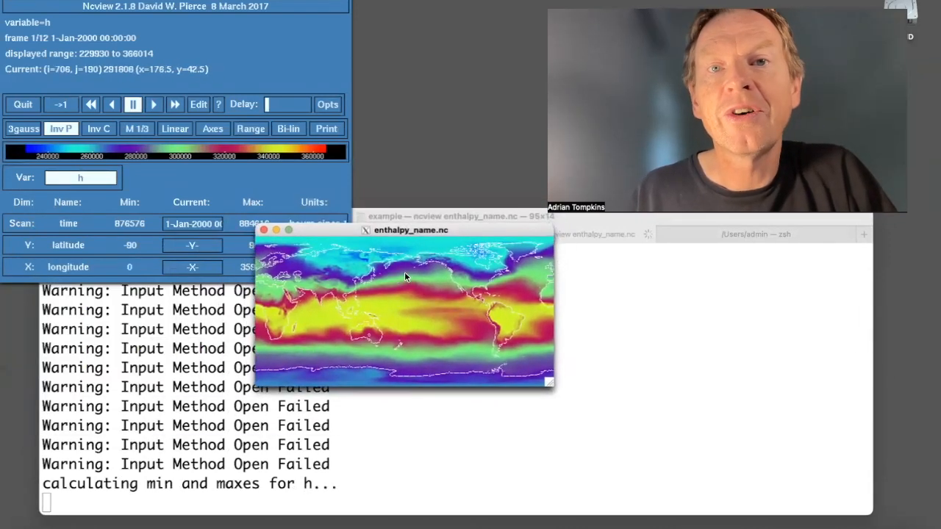
mouse_move(459, 259)
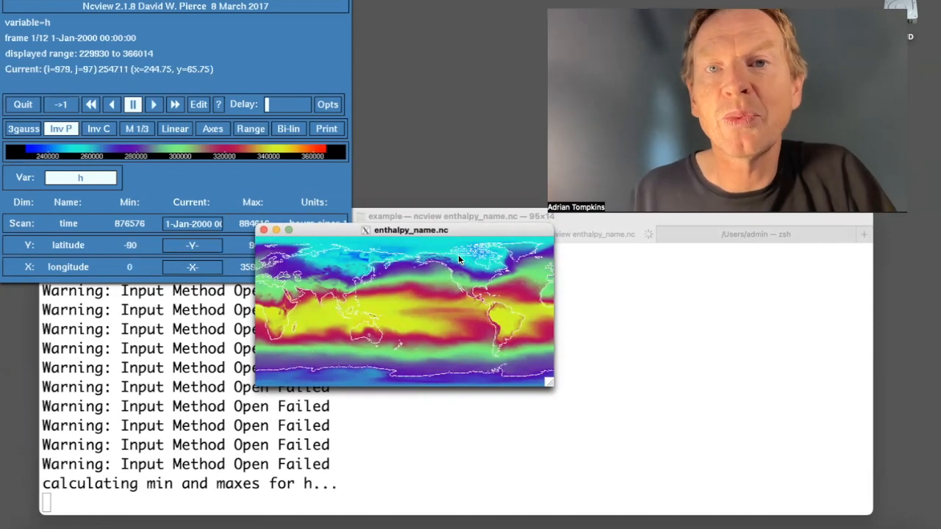